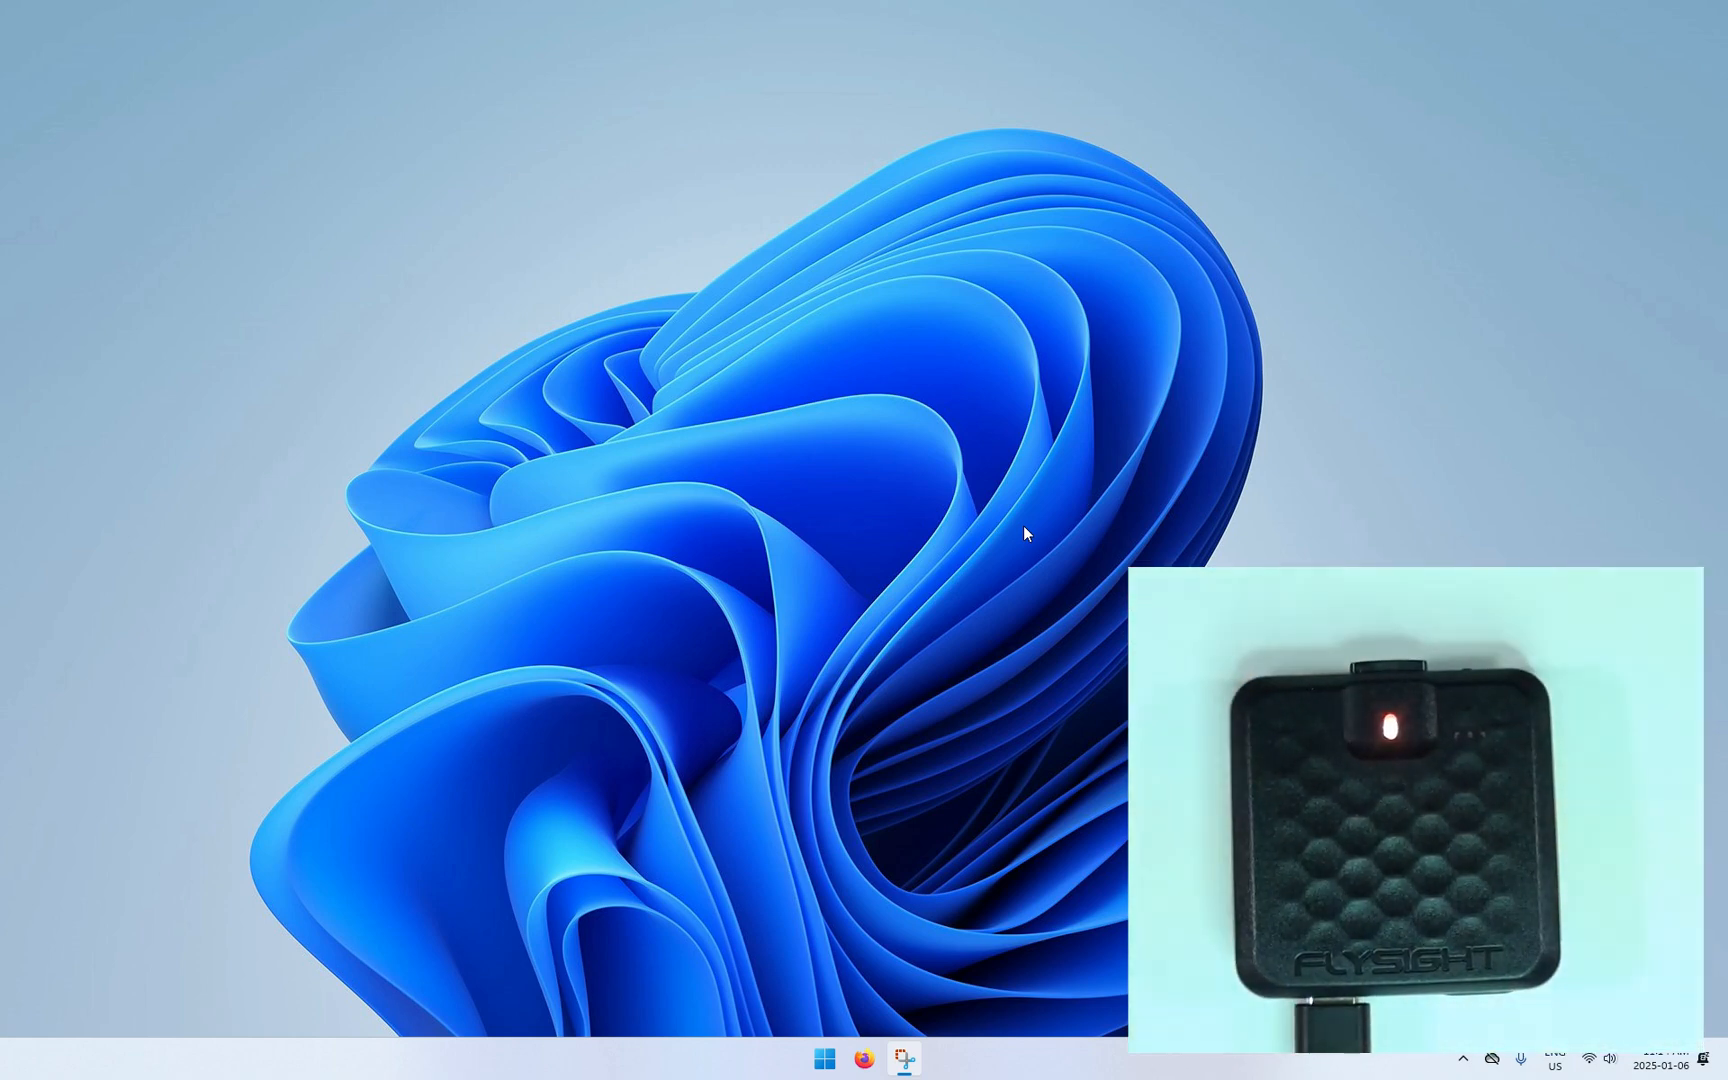
# Launch Firefox and enter 'flysight' in the address bar to reach flysight.ca/firmware
pyautogui.click(860, 1057)
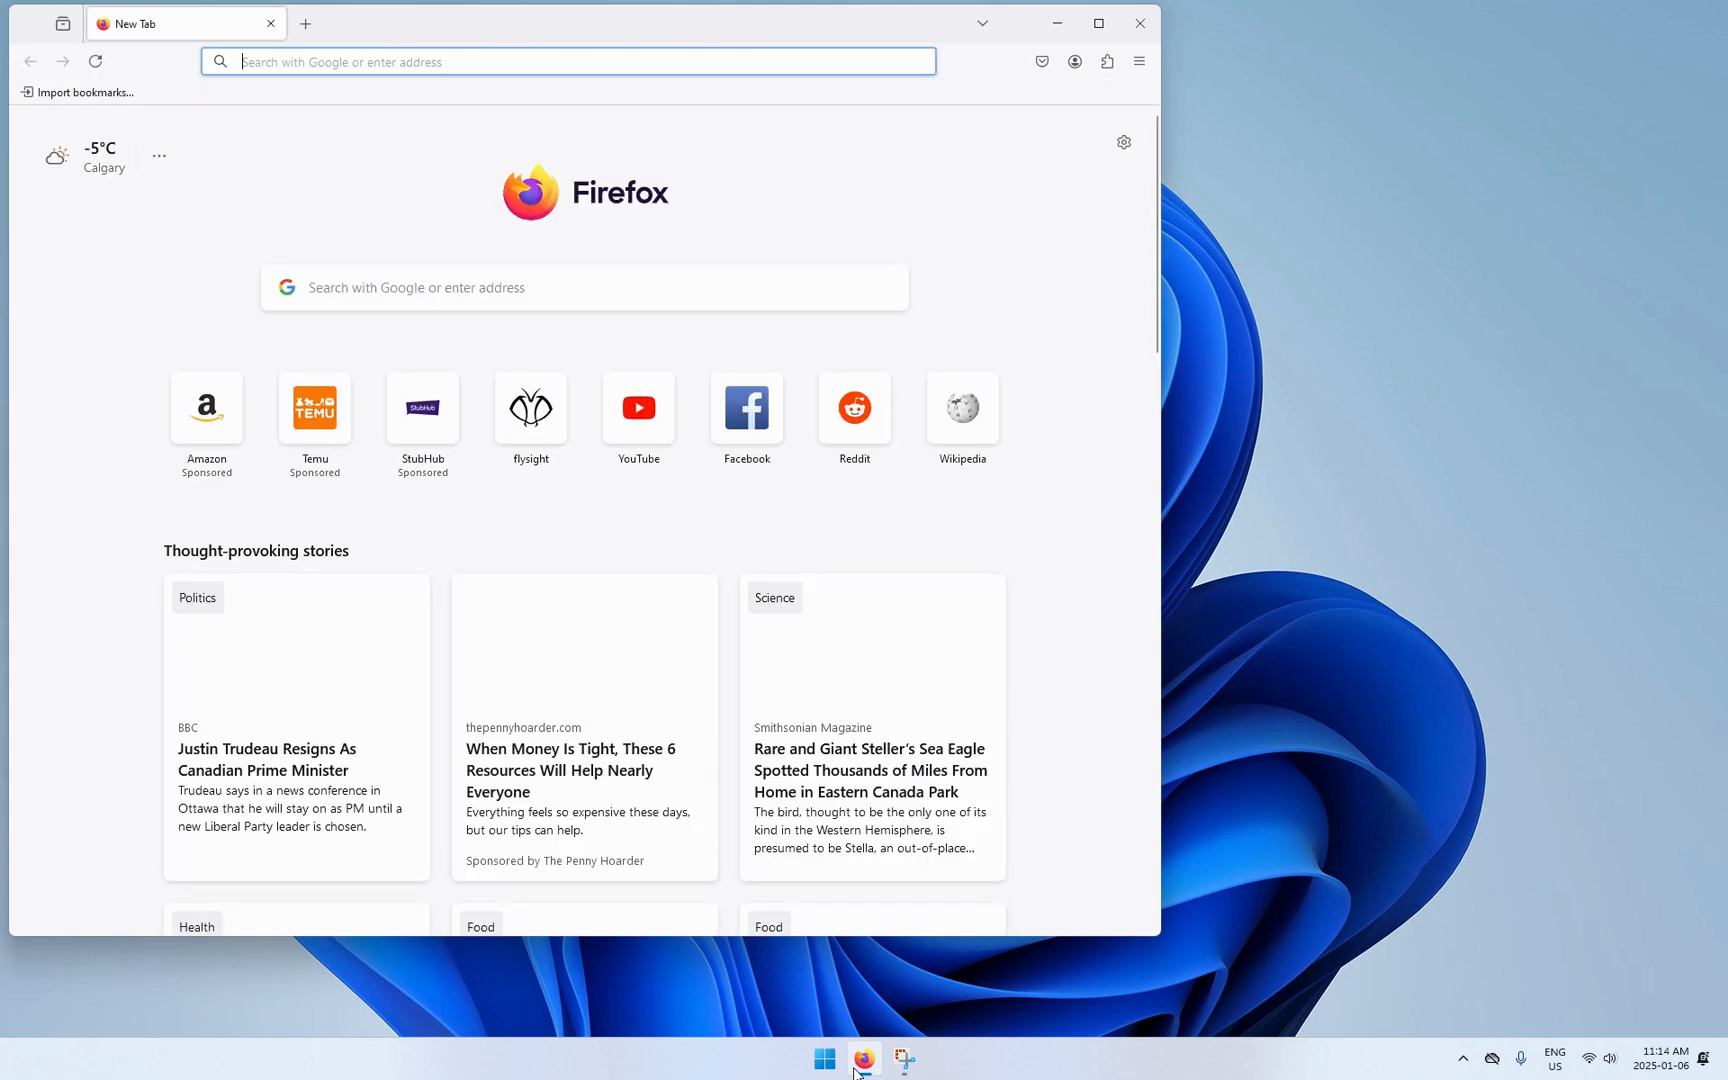
pyautogui.write('flysight.ca/firmware/')
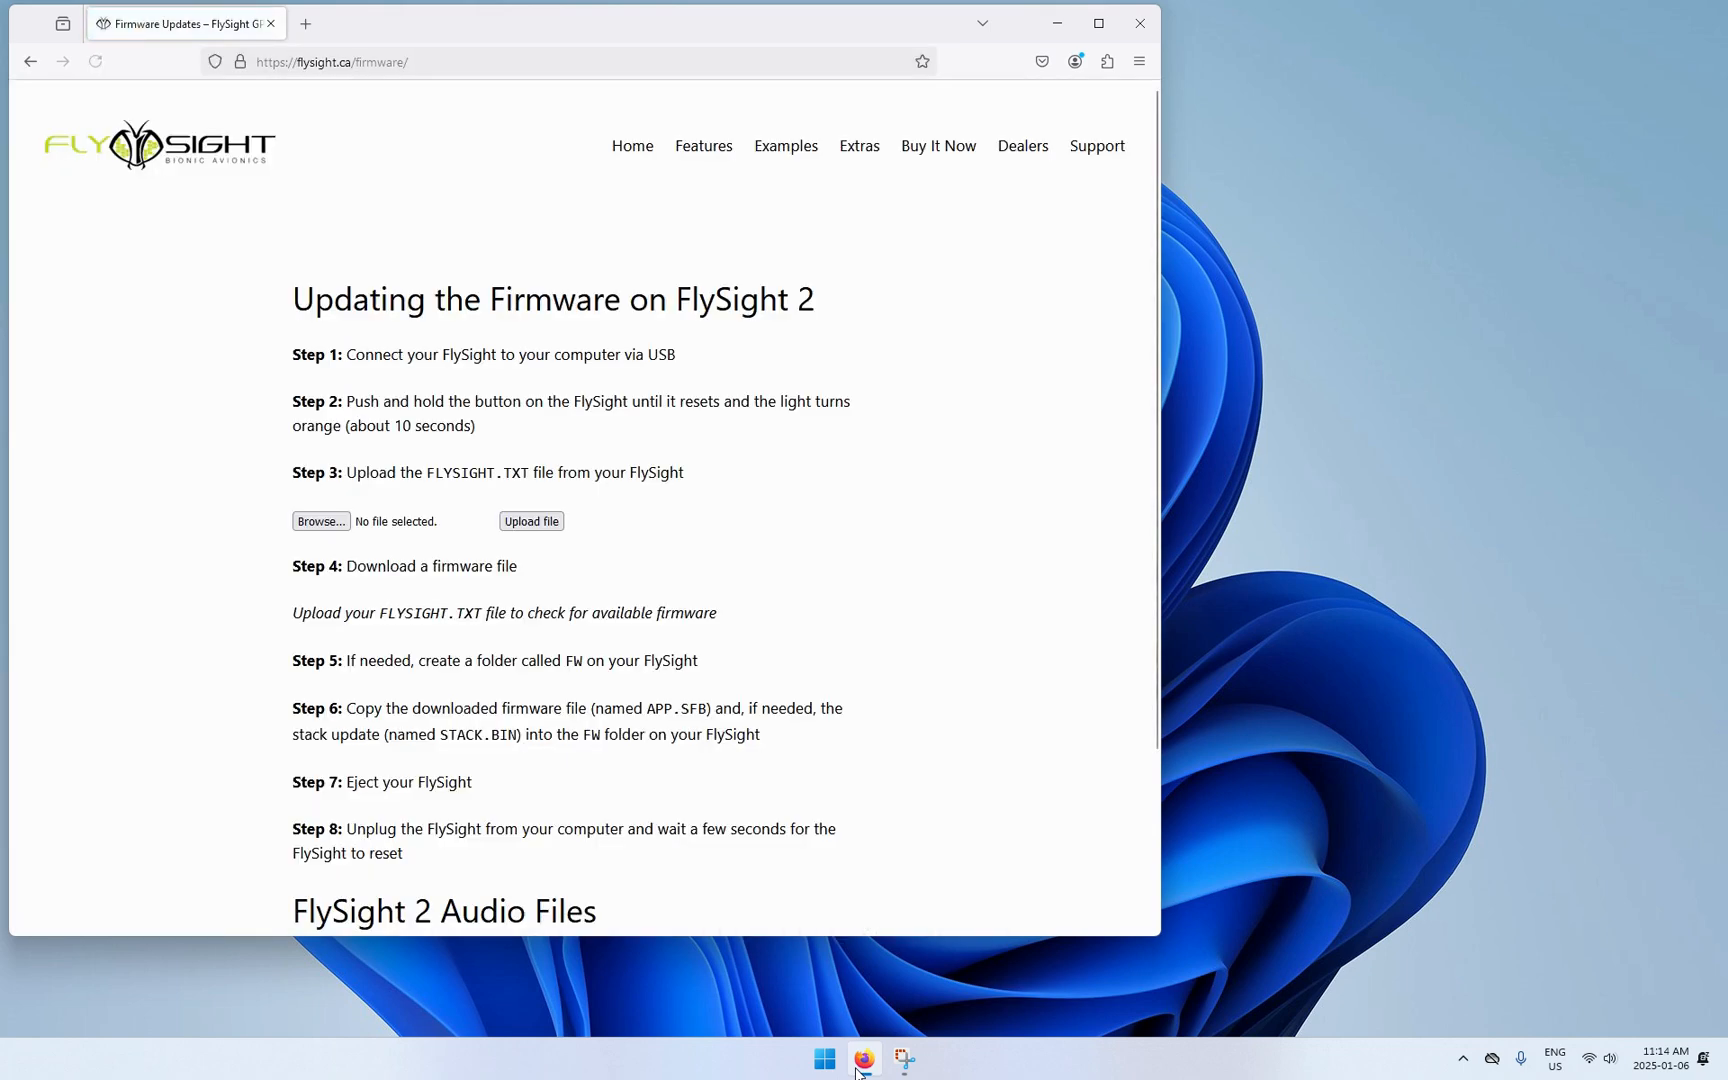
pyautogui.moveTo(393, 607)
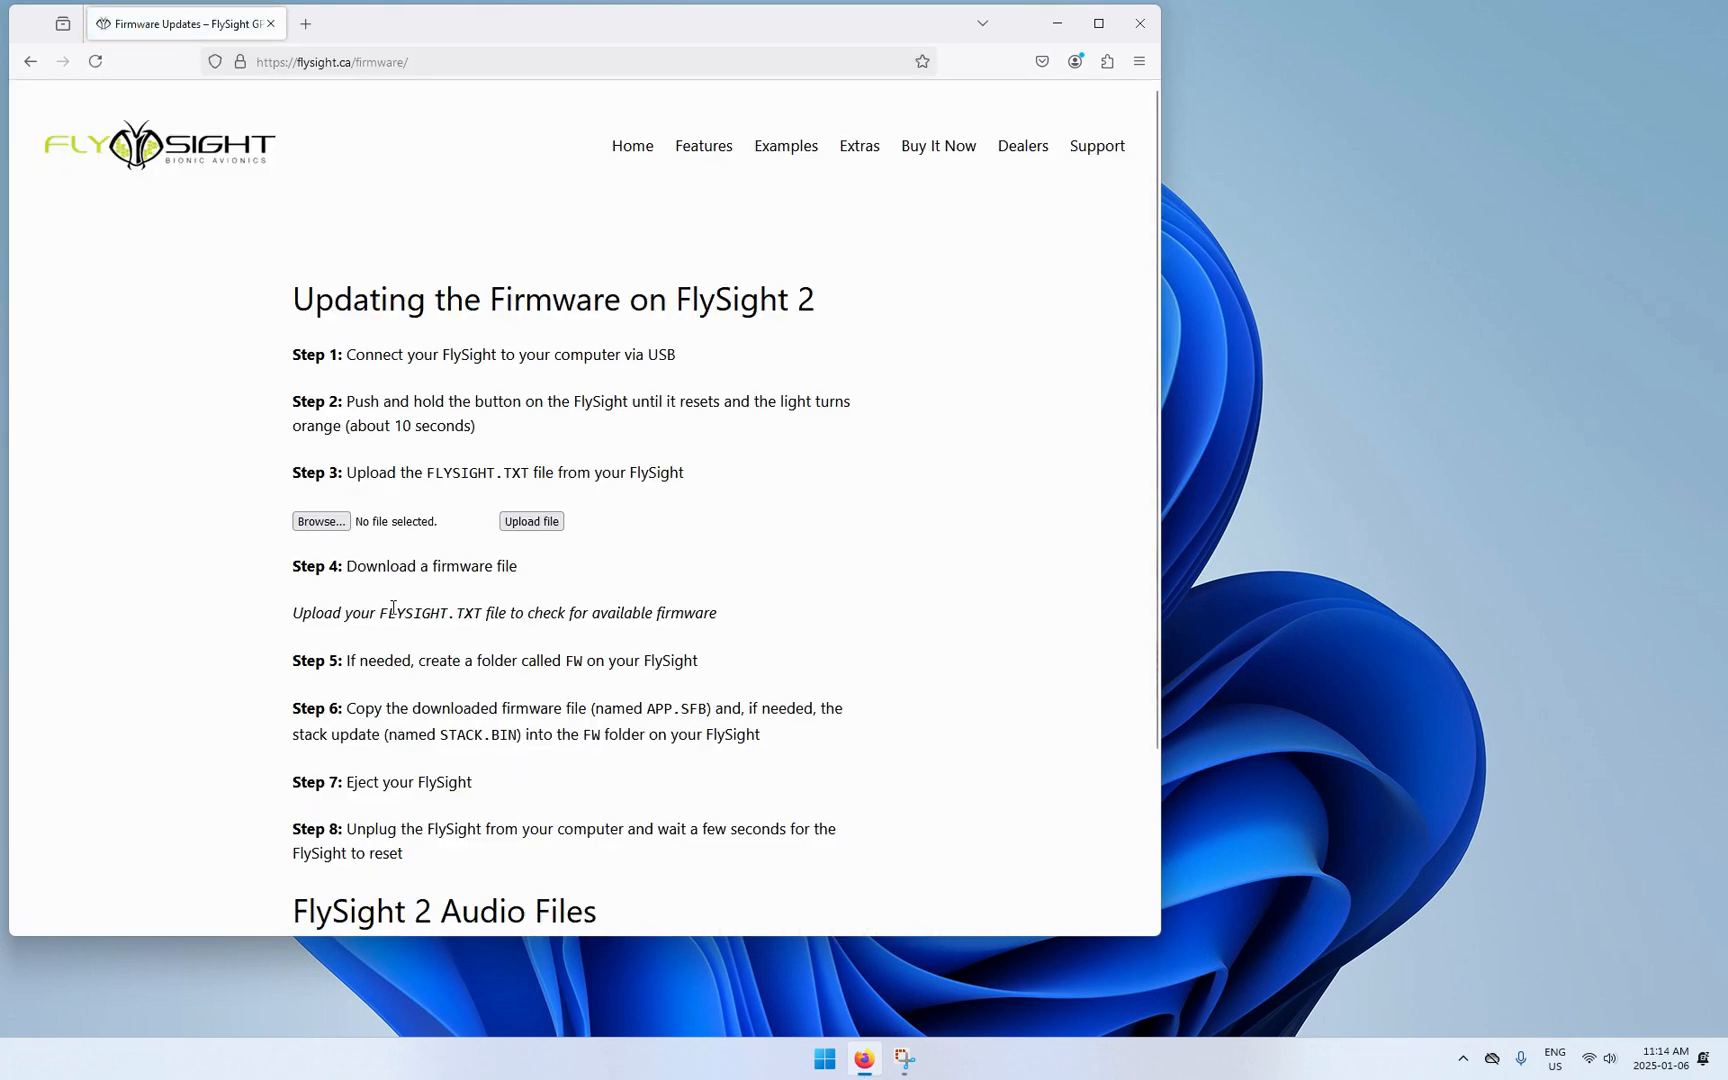
# Select FLYSIGHT.TXT from USB Drive (D:) as the file to upload
pyautogui.click(321, 521)
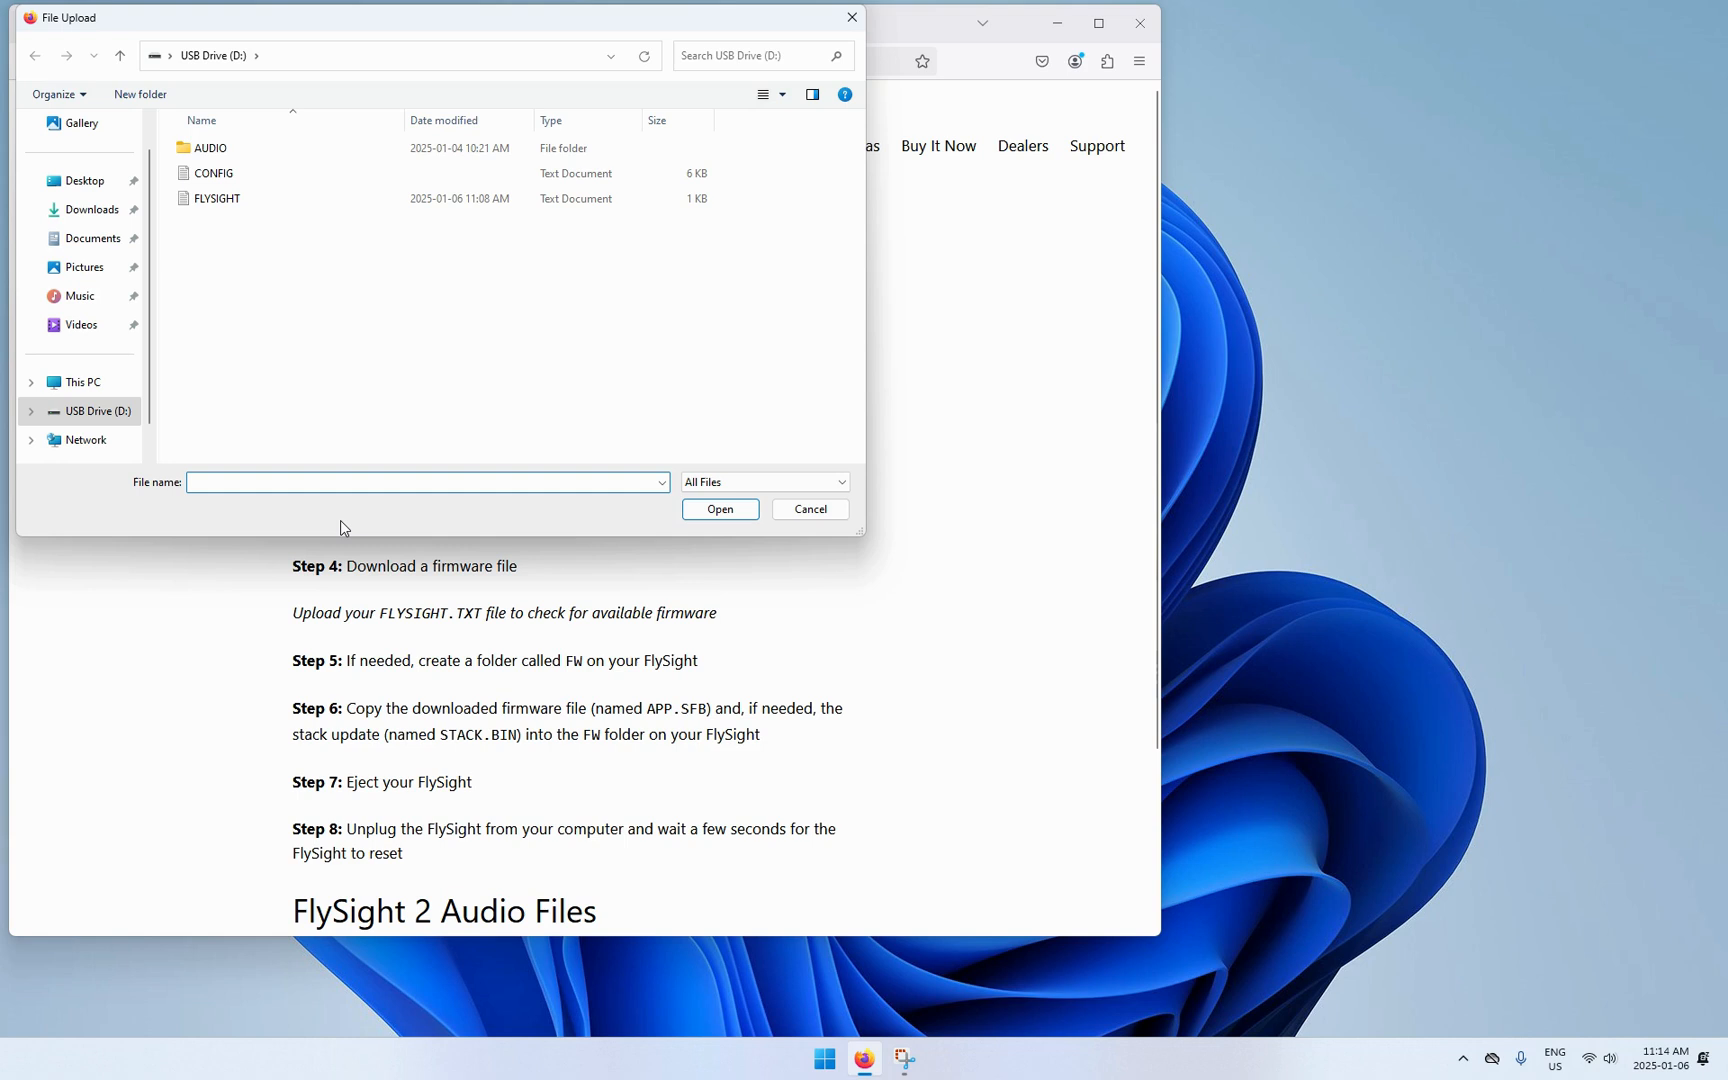
pyautogui.click(97, 411)
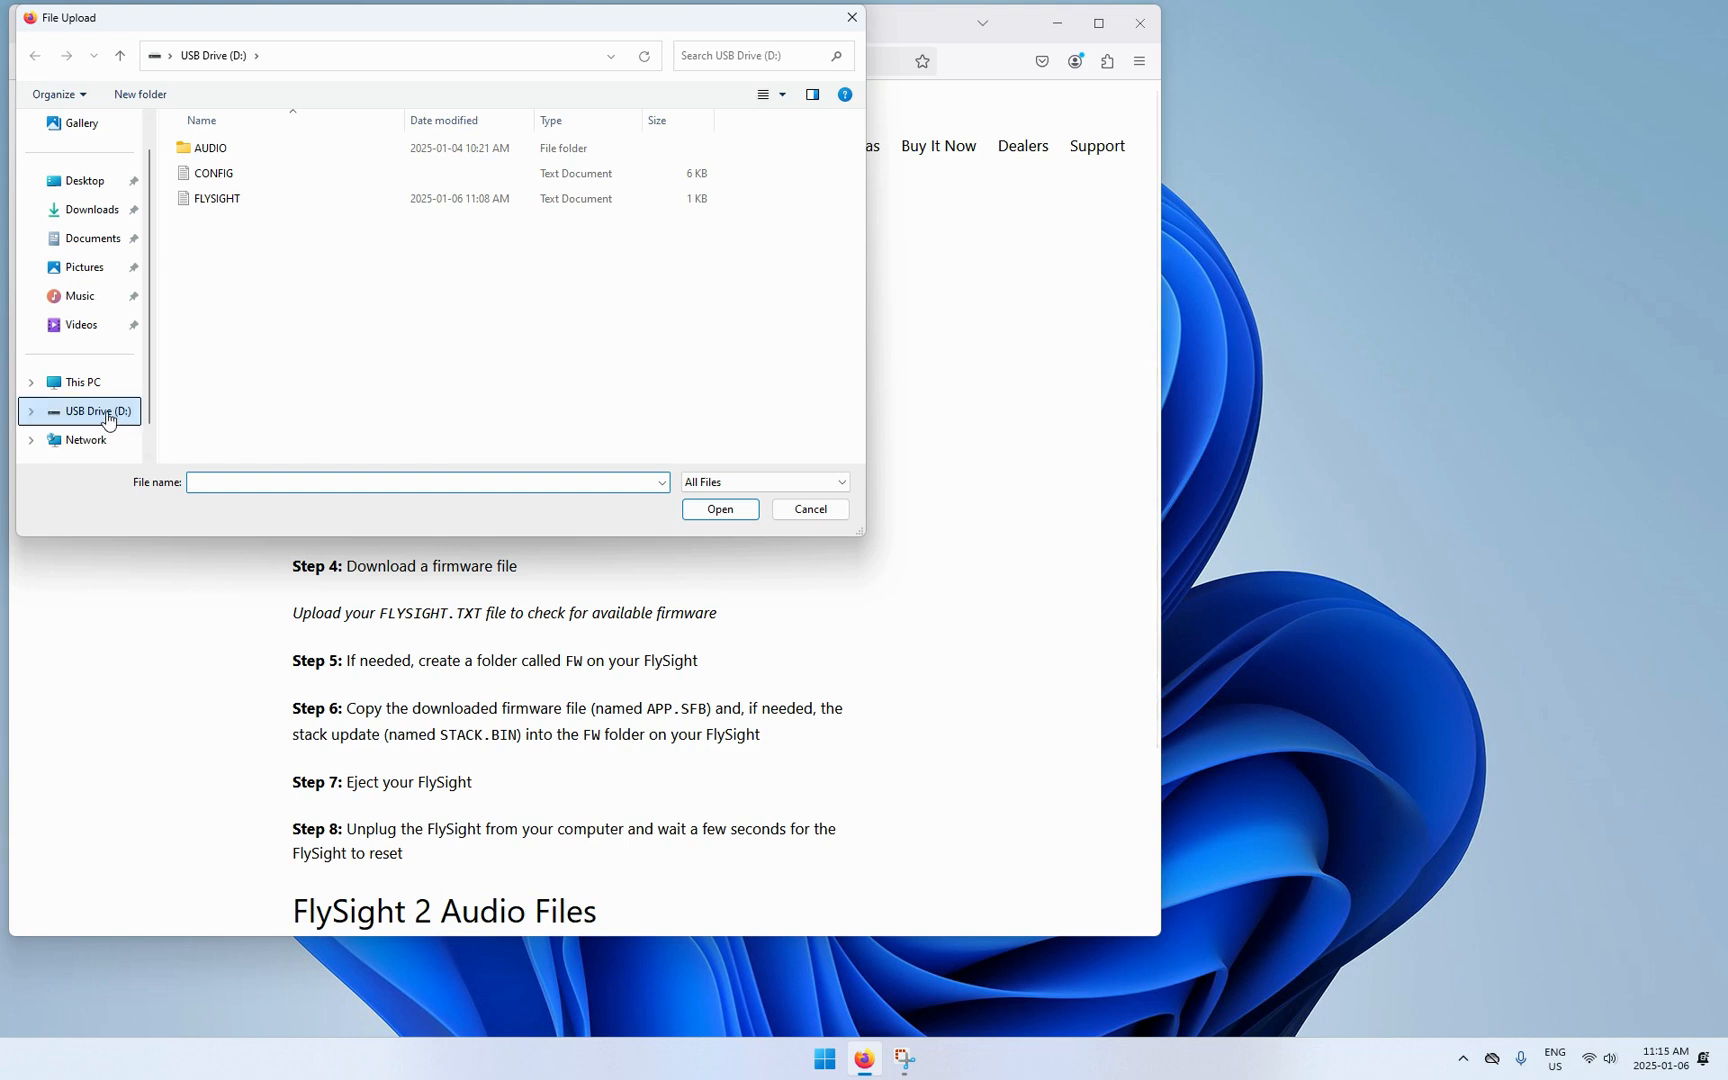
pyautogui.click(216, 198)
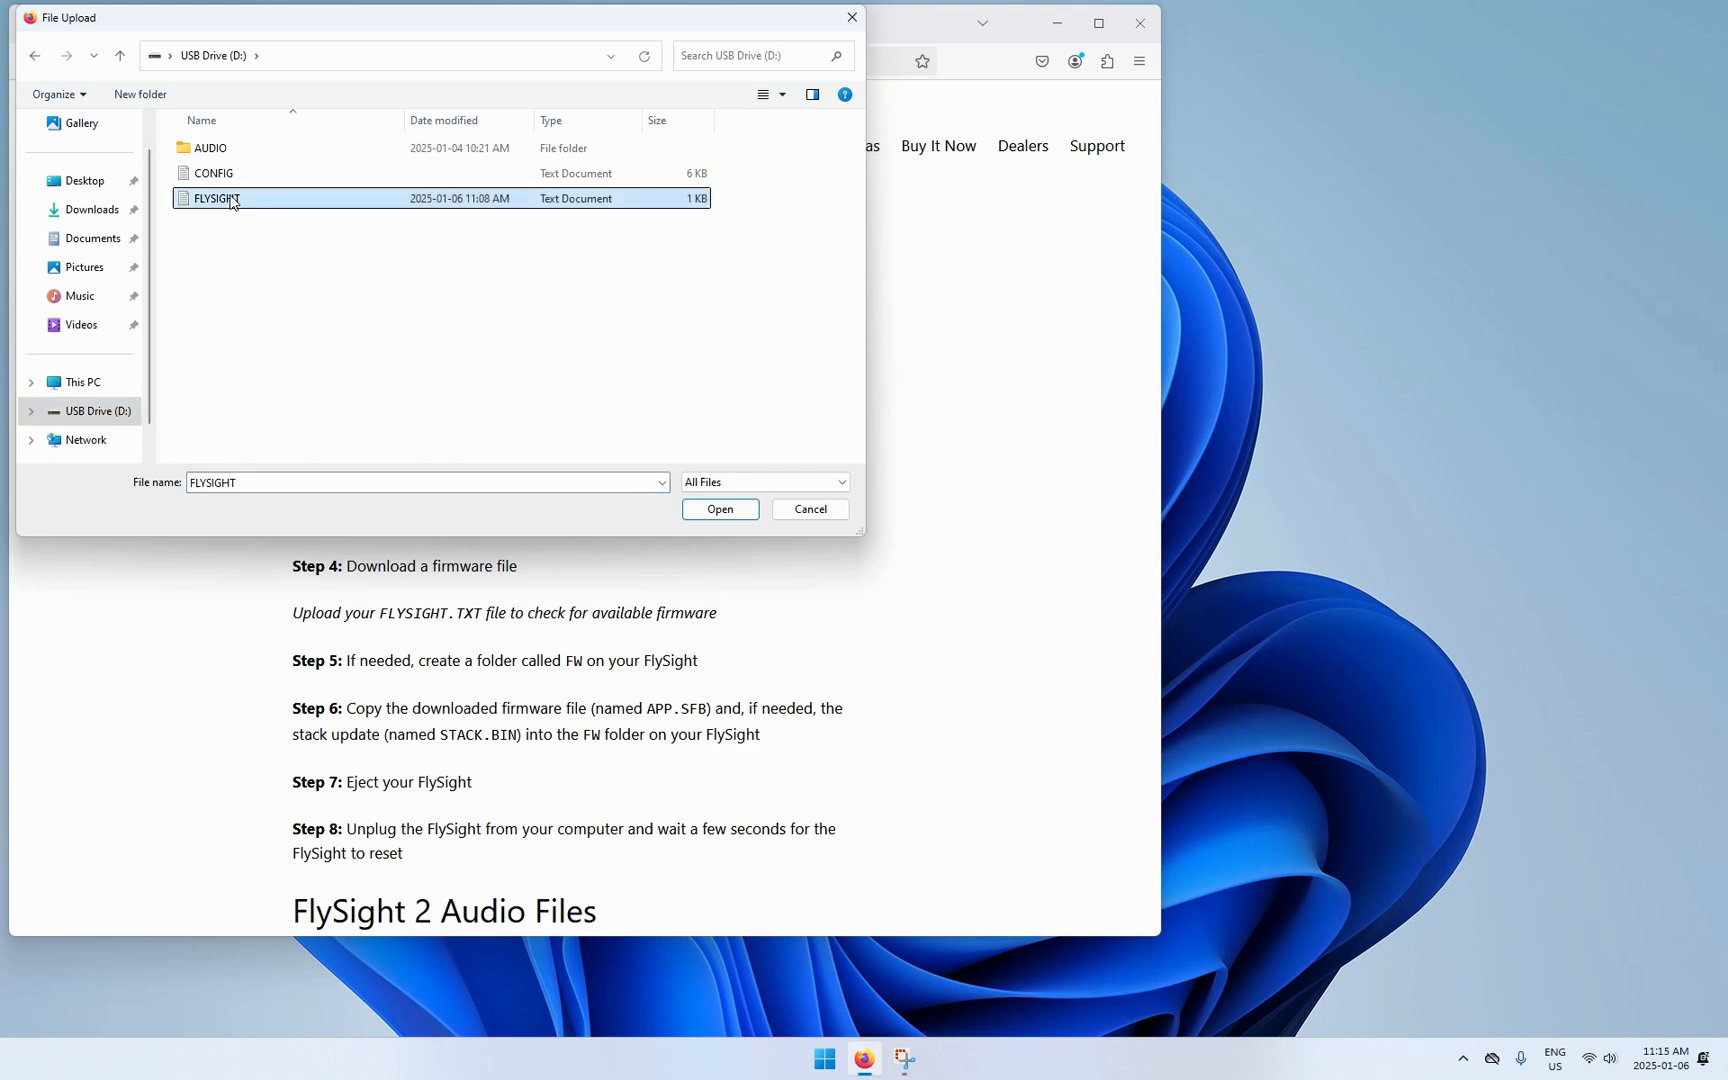
pyautogui.click(720, 509)
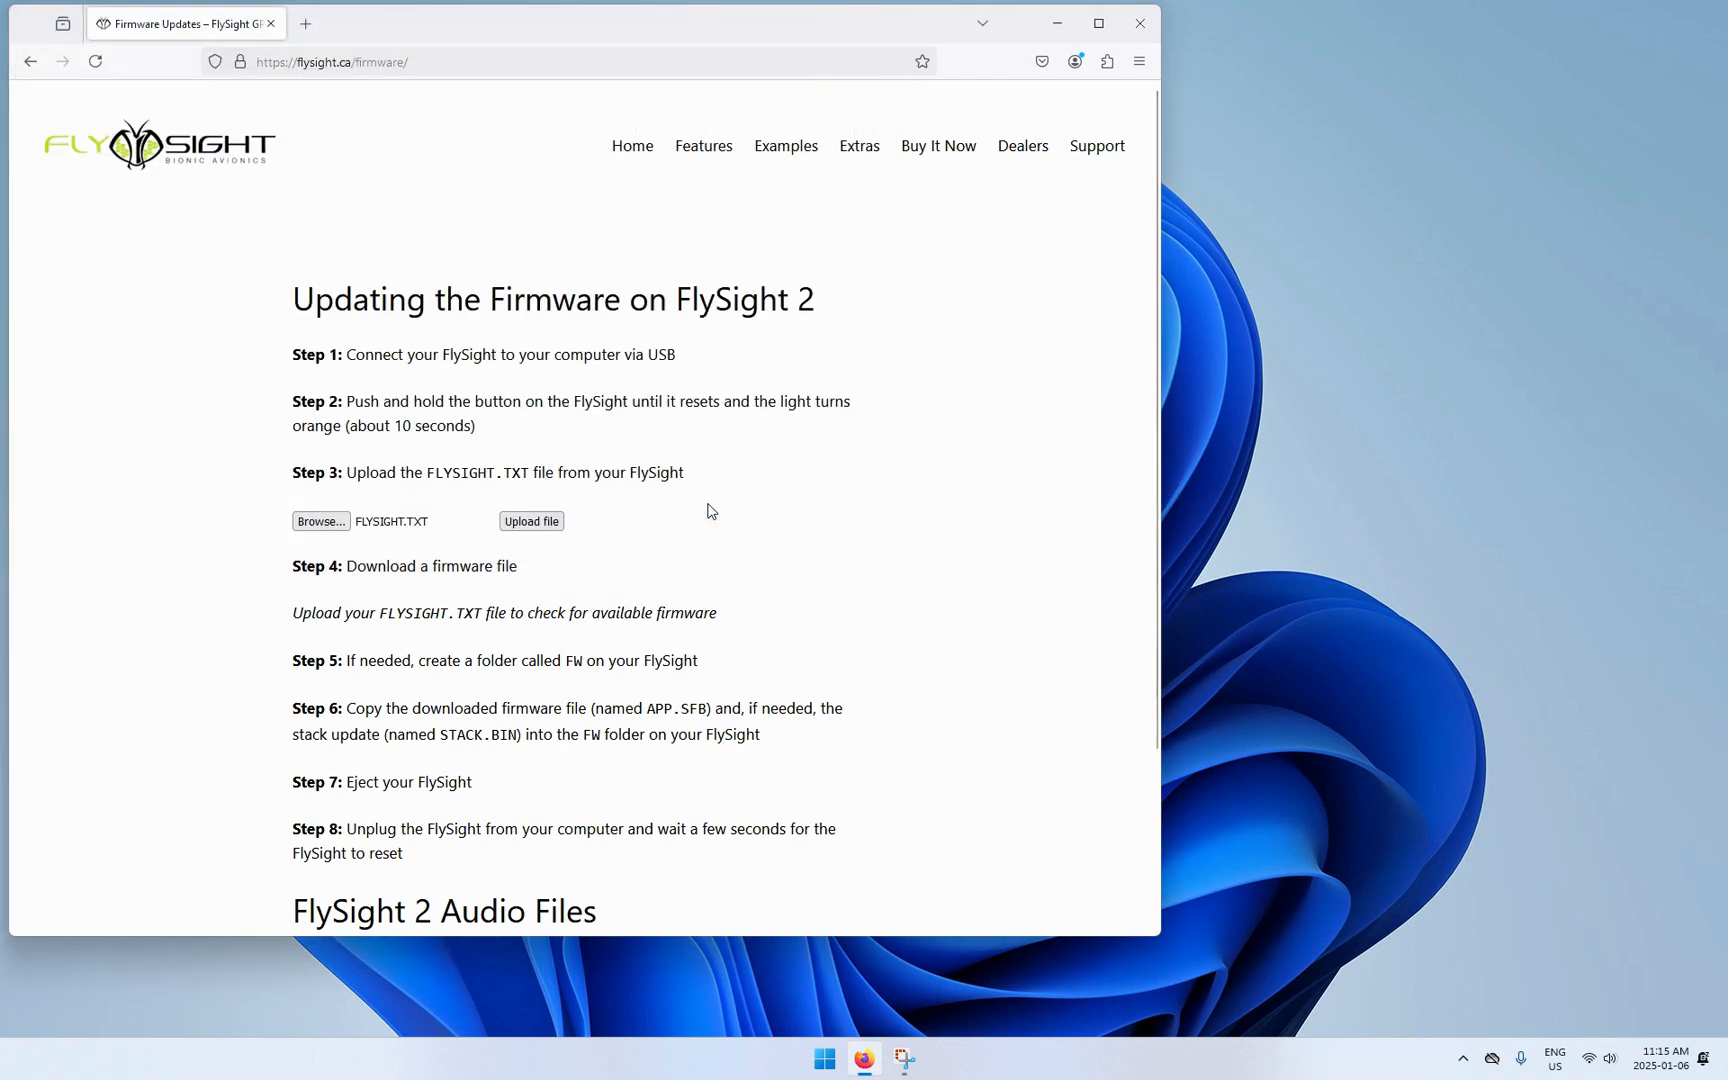
pyautogui.moveTo(696, 514)
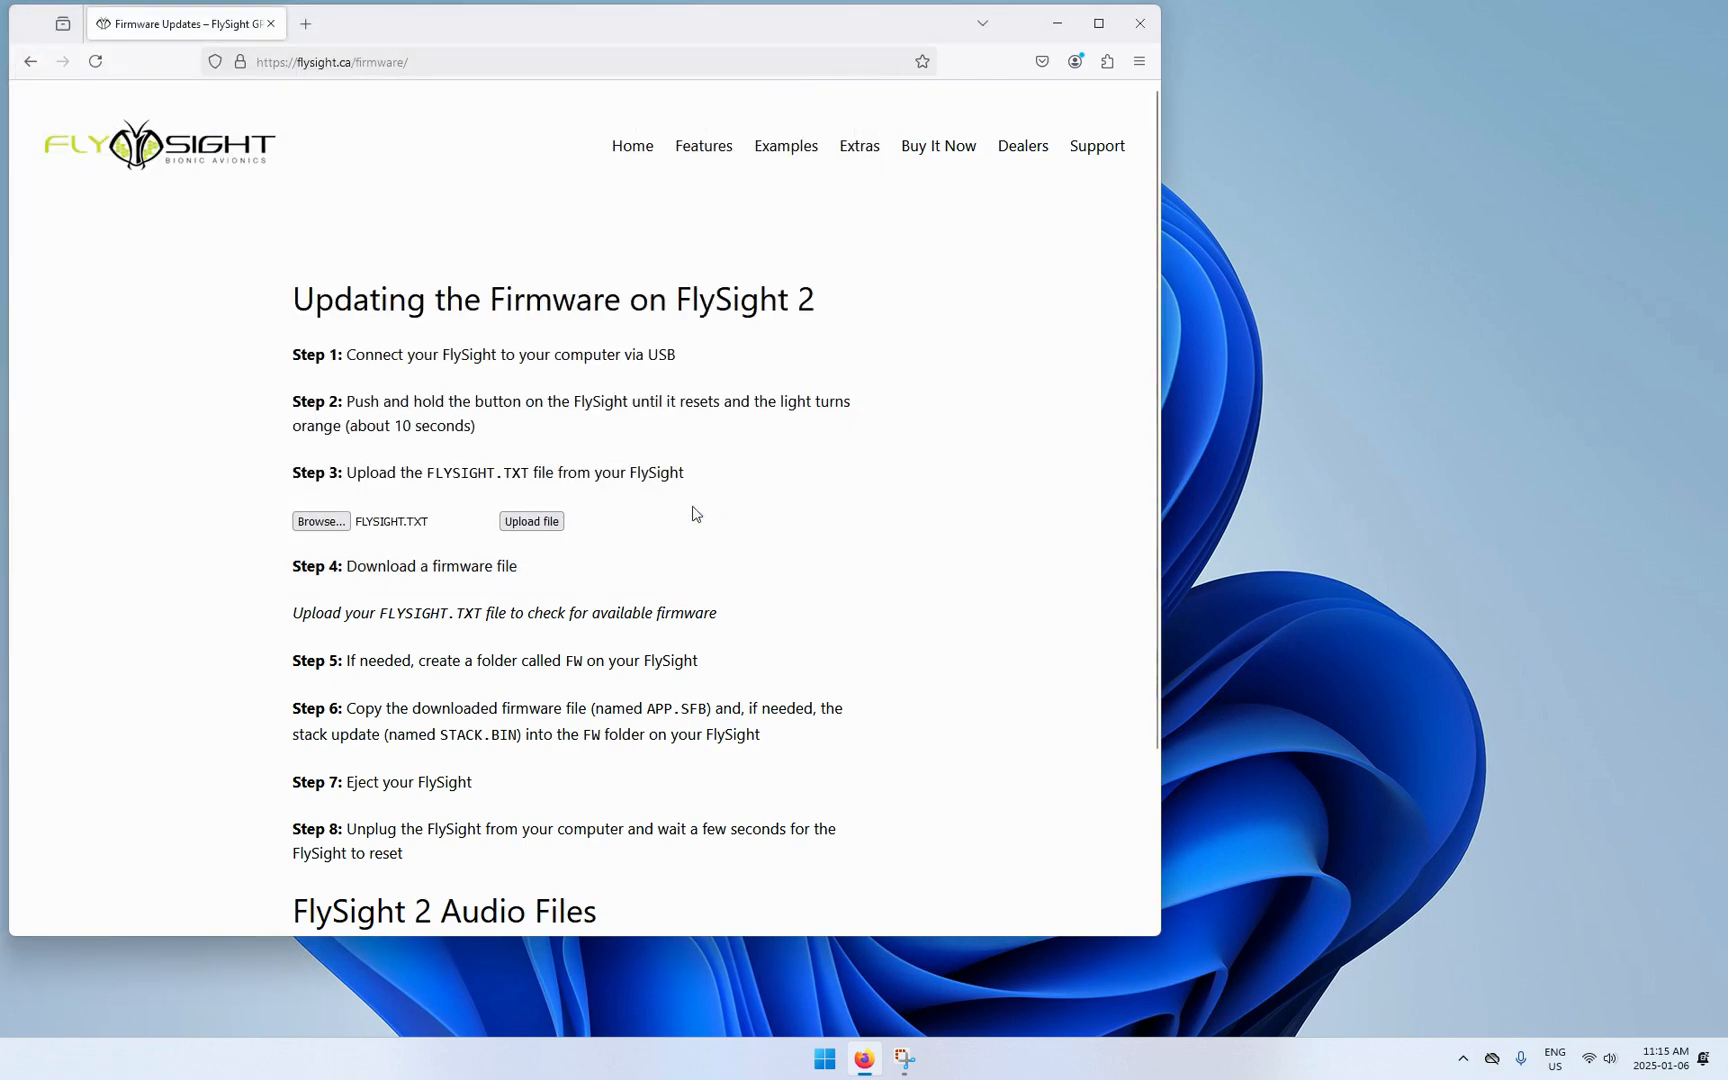
# Upload FLYSIGHT.TXT, then download firmware v2024.12.30 and the 1.17.2 STACK.BIN update
pyautogui.click(531, 521)
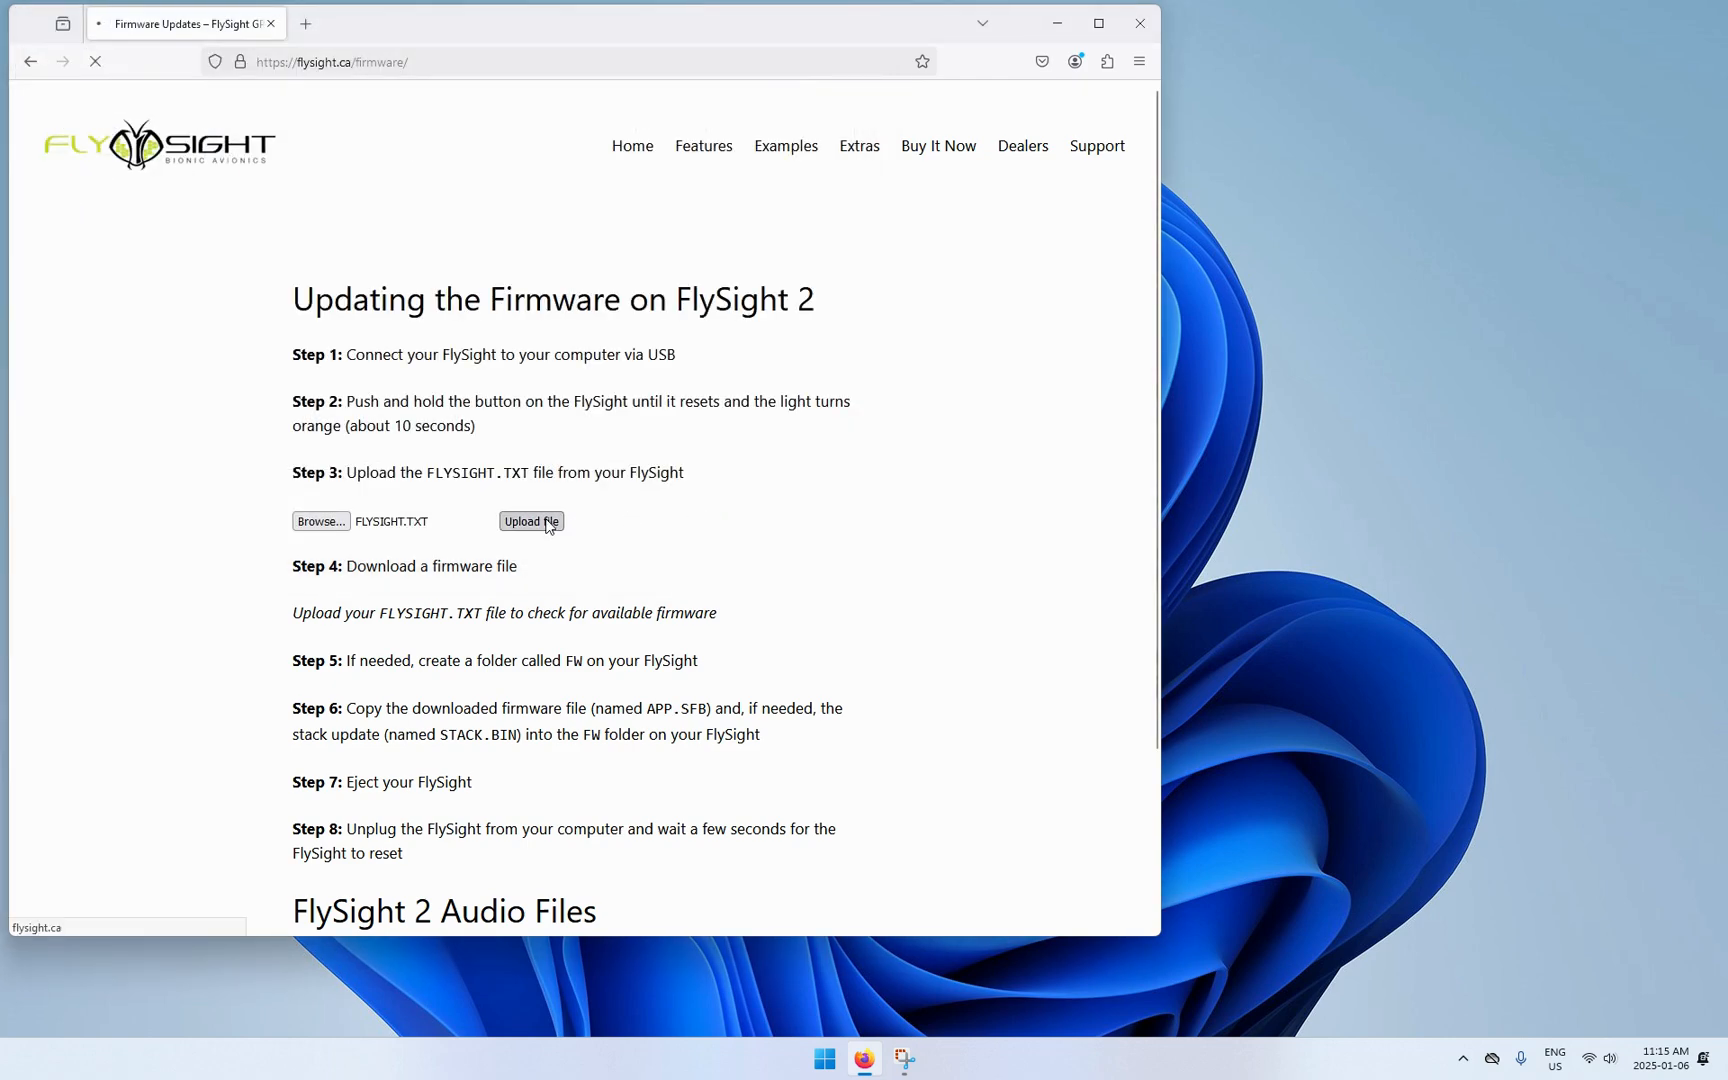
pyautogui.click(531, 521)
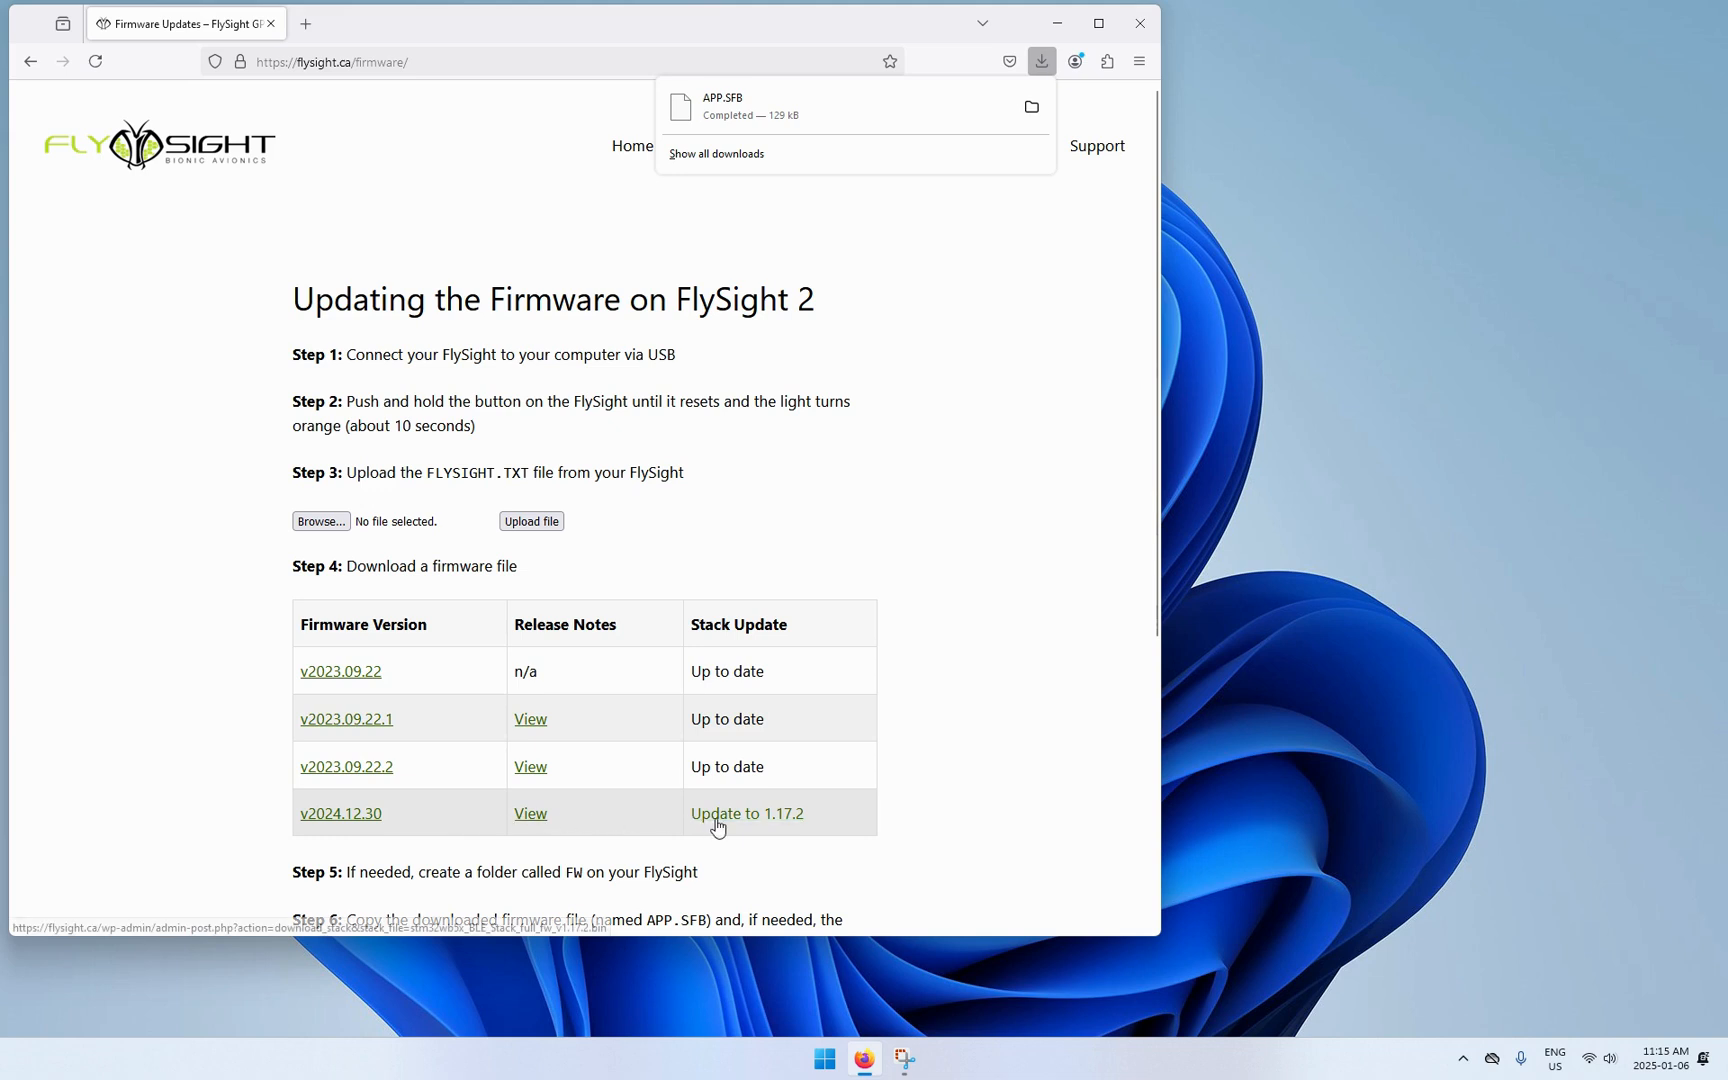
pyautogui.click(747, 813)
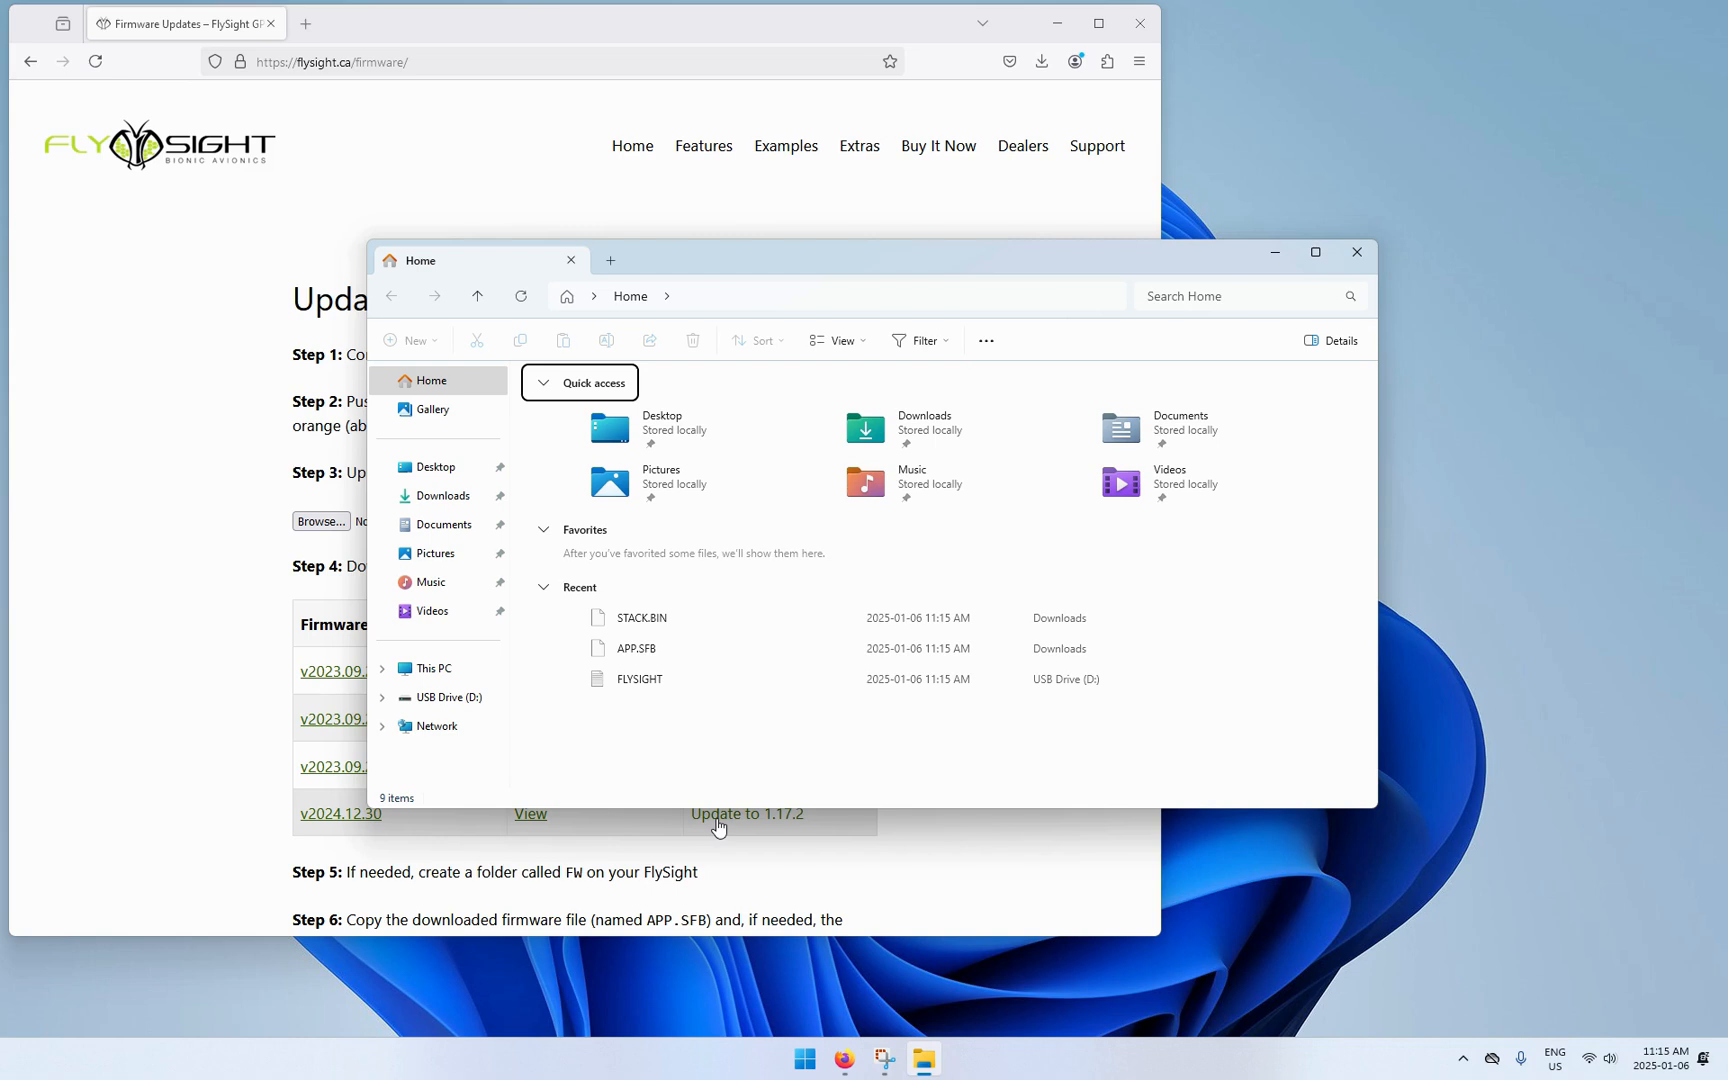
# Make a new folder named FW on USB Drive (D:)
pyautogui.click(448, 698)
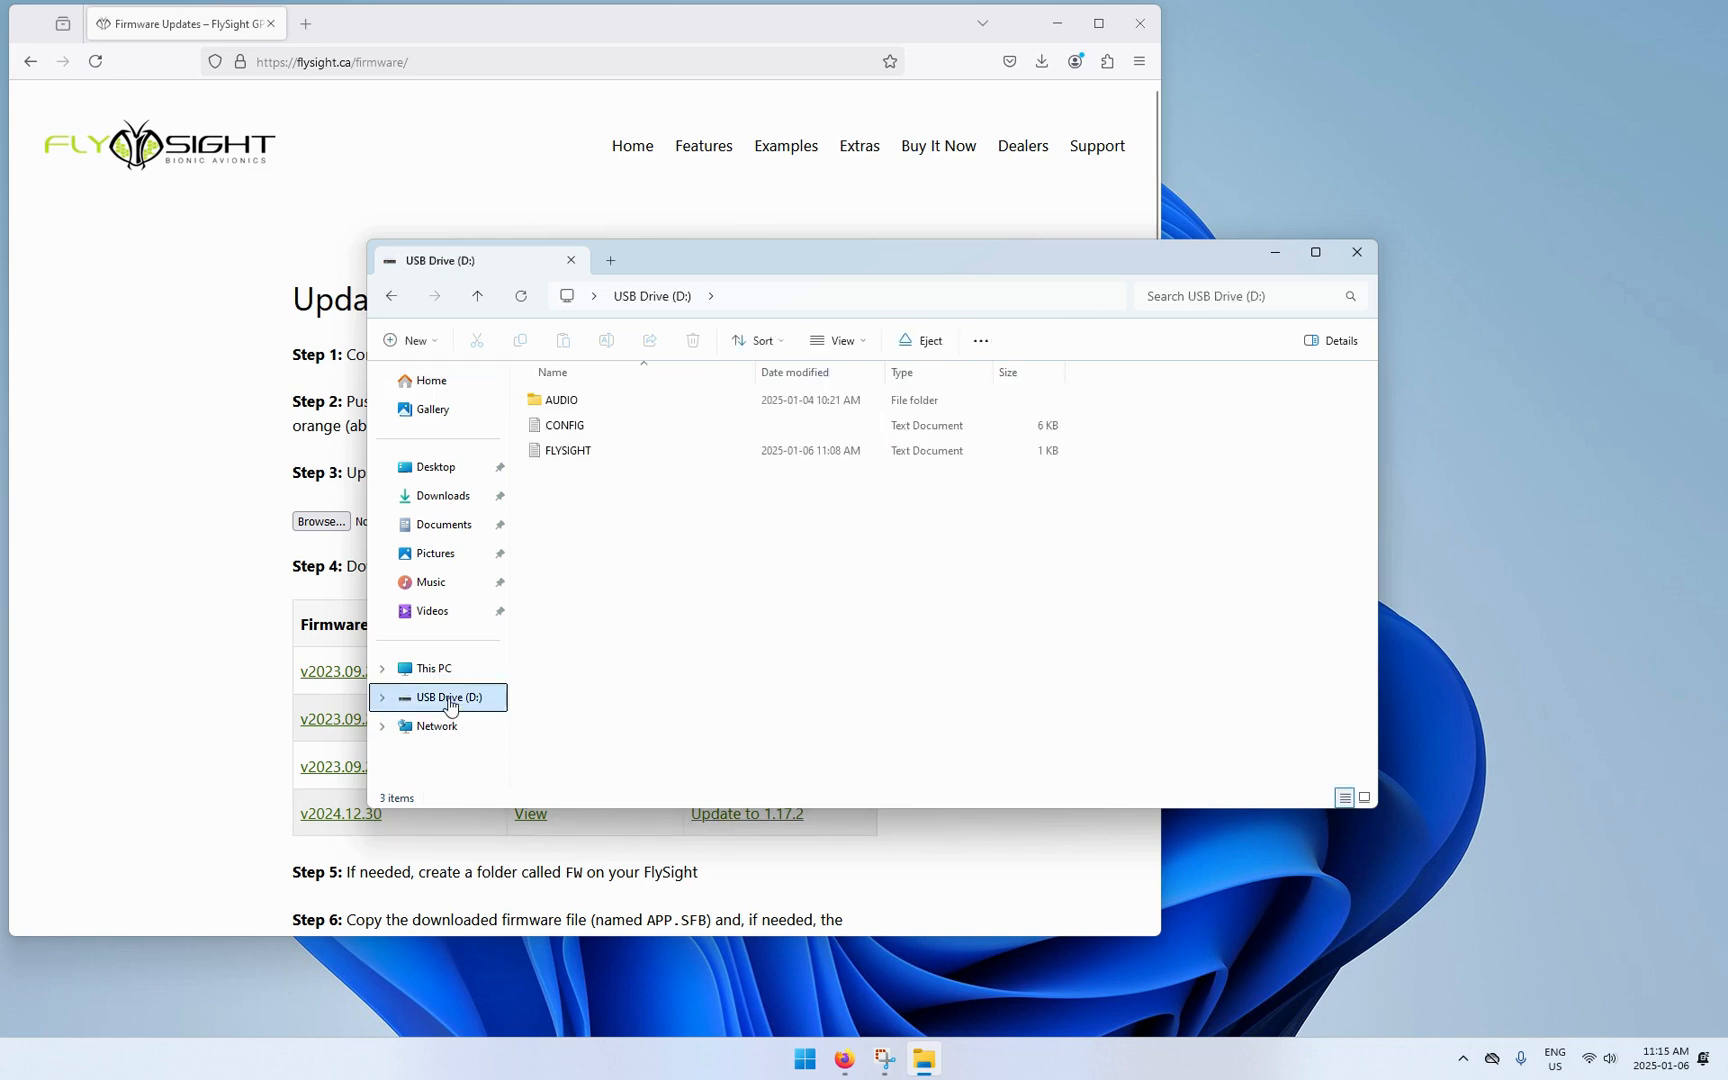
pyautogui.rightClick(630, 587)
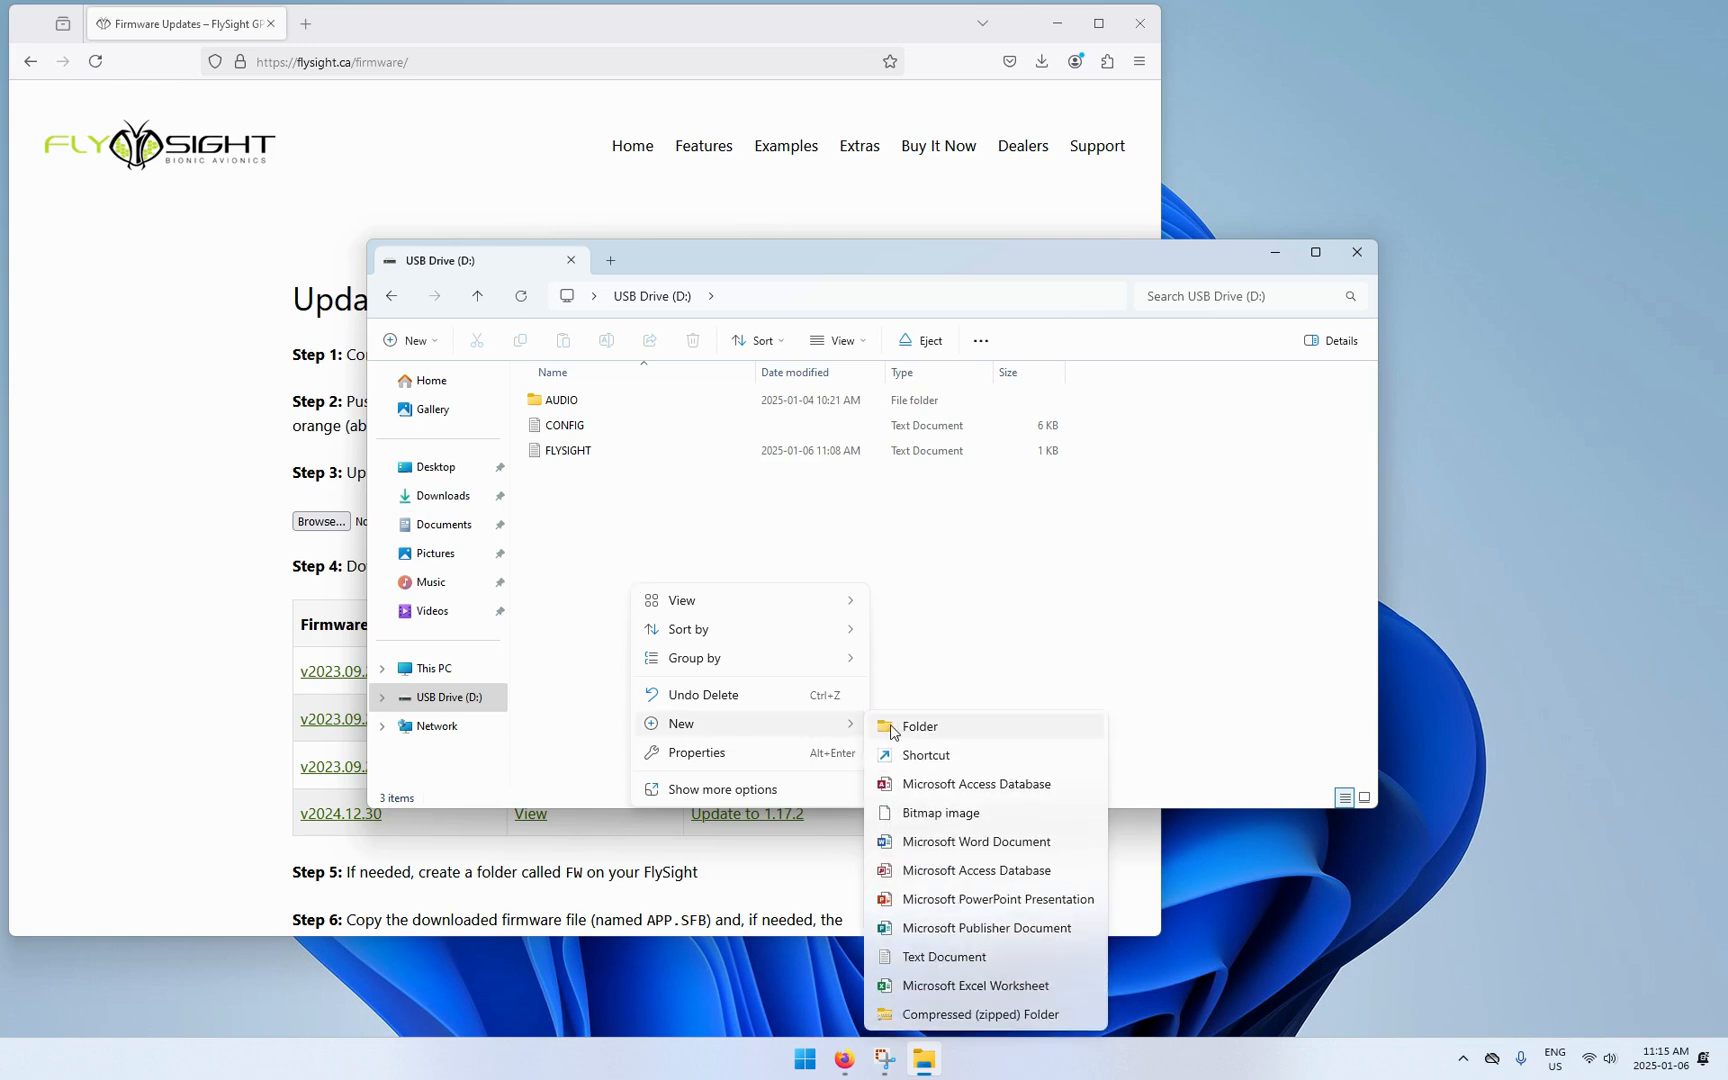
pyautogui.click(915, 726)
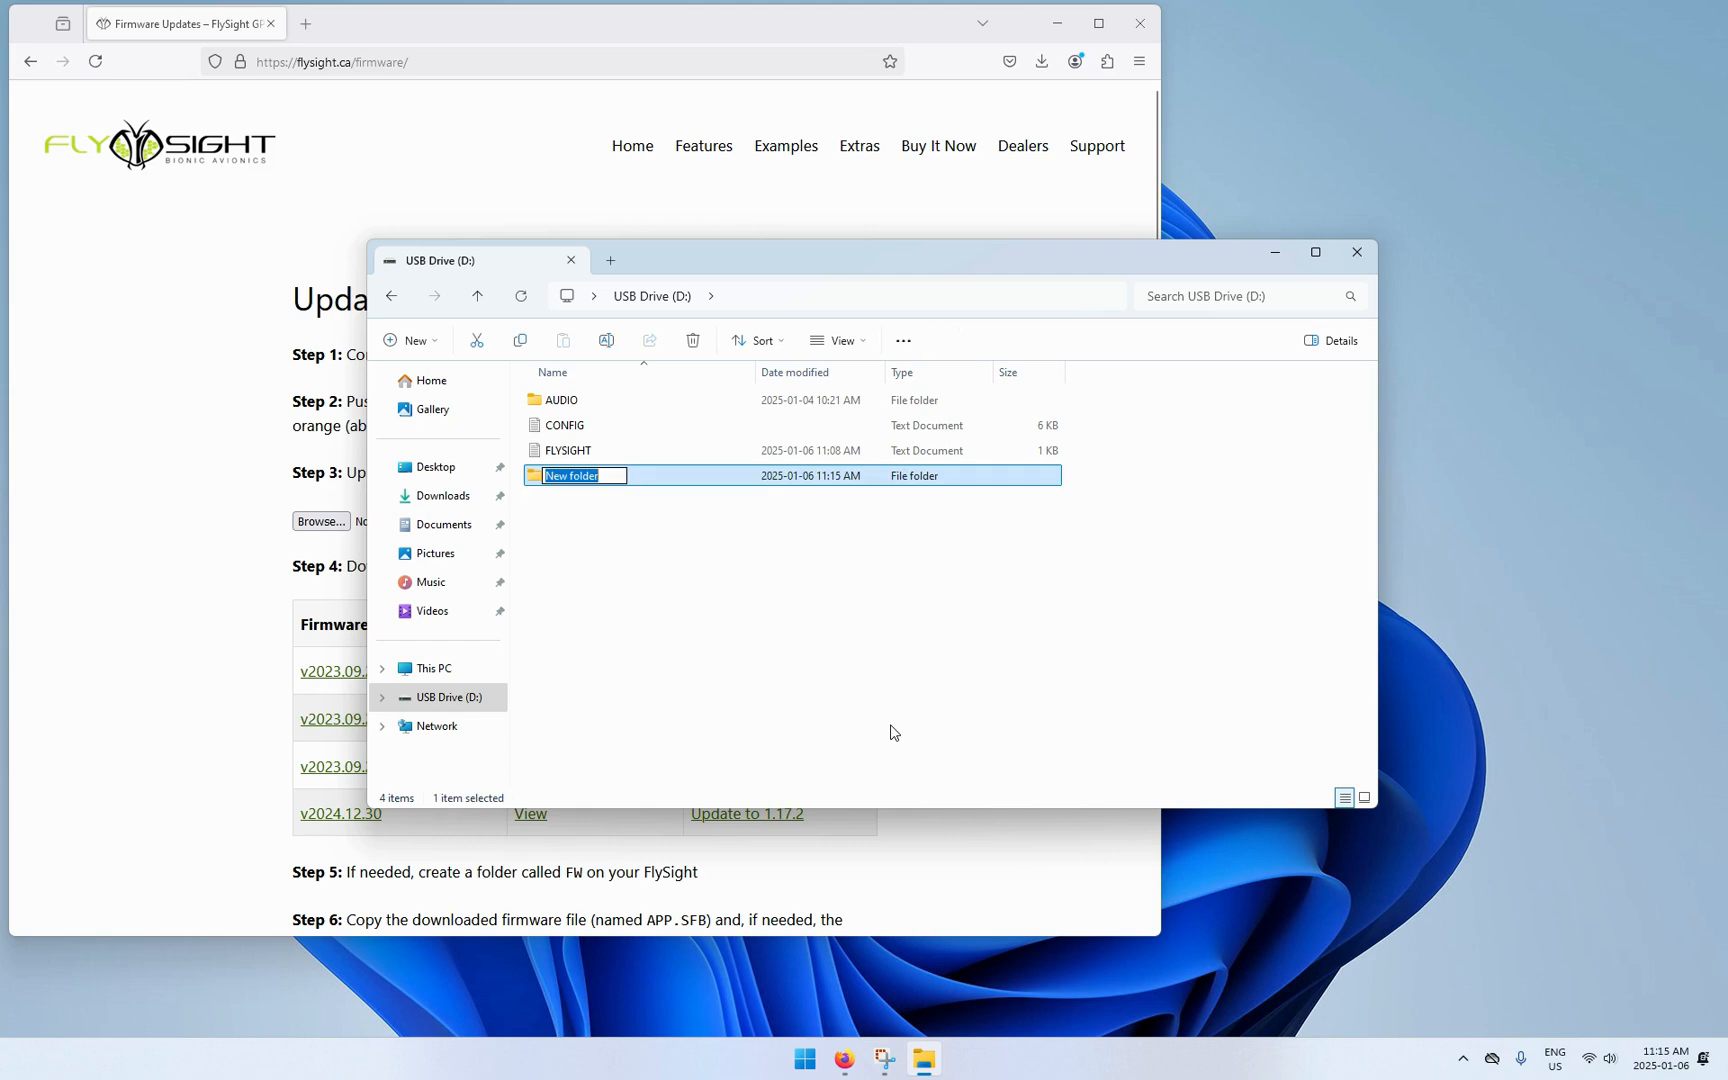
pyautogui.write('FW')
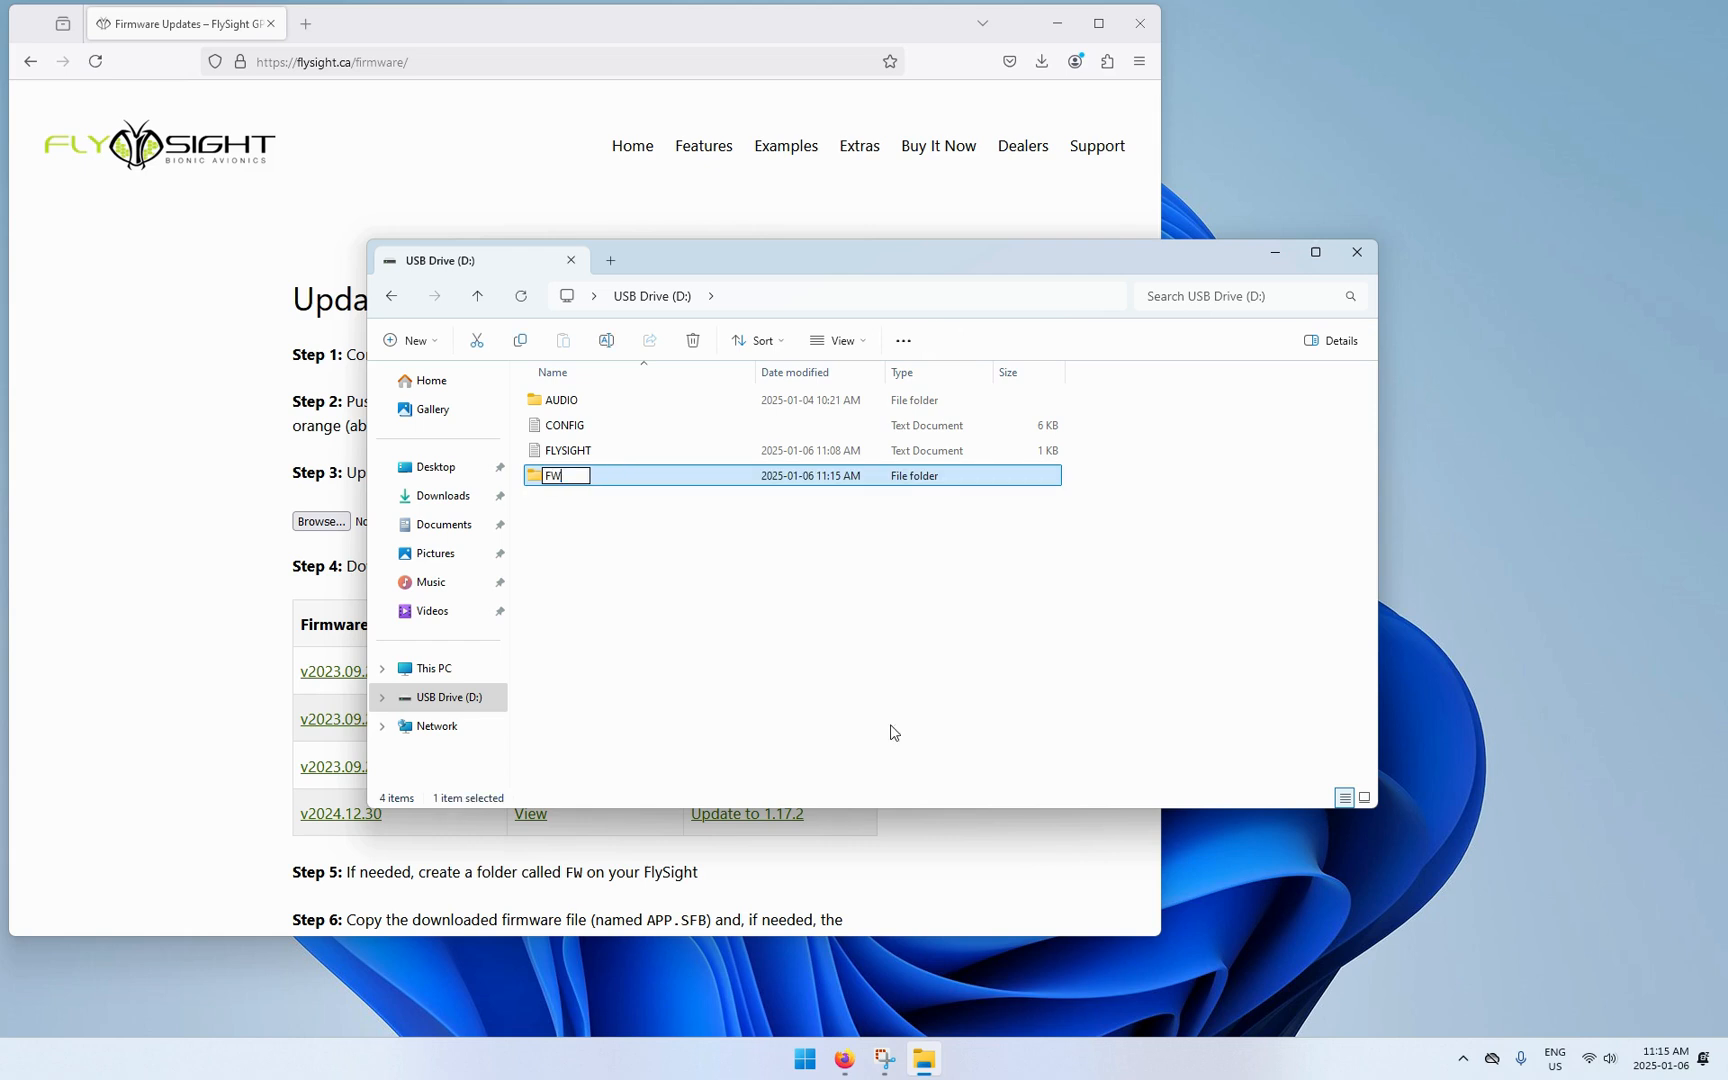
pyautogui.press('Enter')
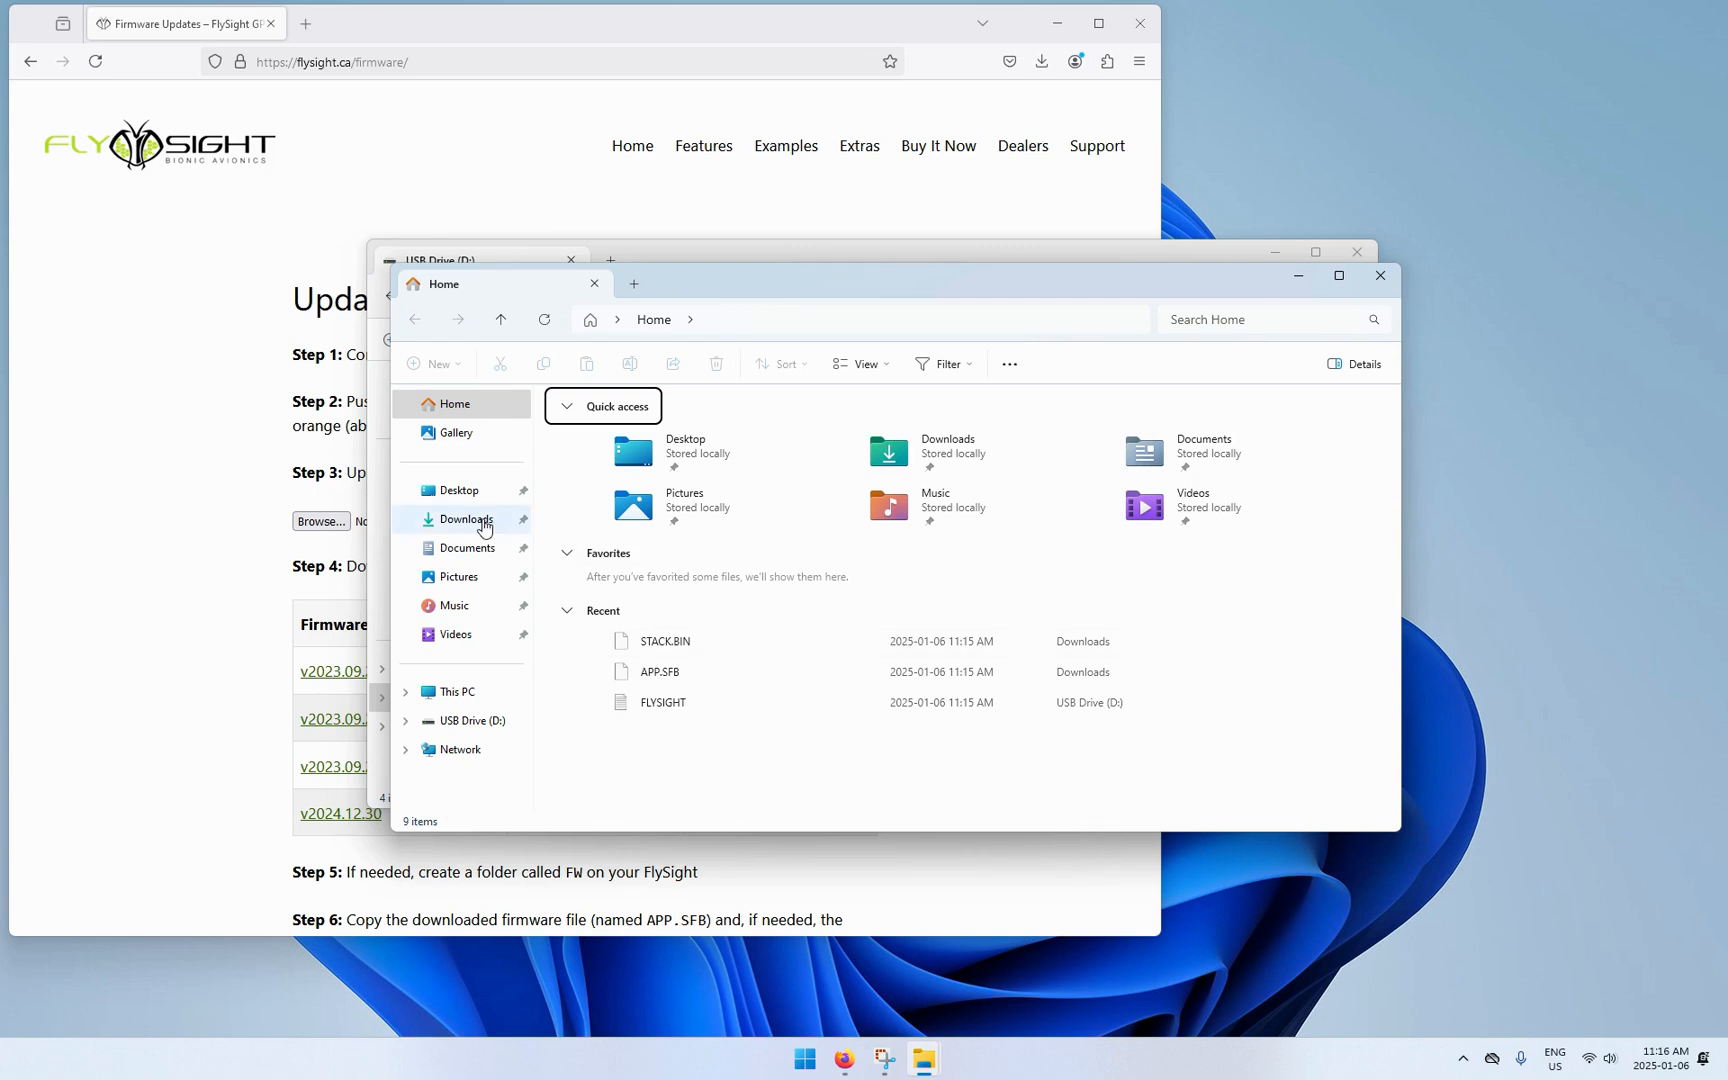
# Copy APP.SFB and STACK.BIN from Downloads into FW, then eject the USB drive
pyautogui.click(467, 519)
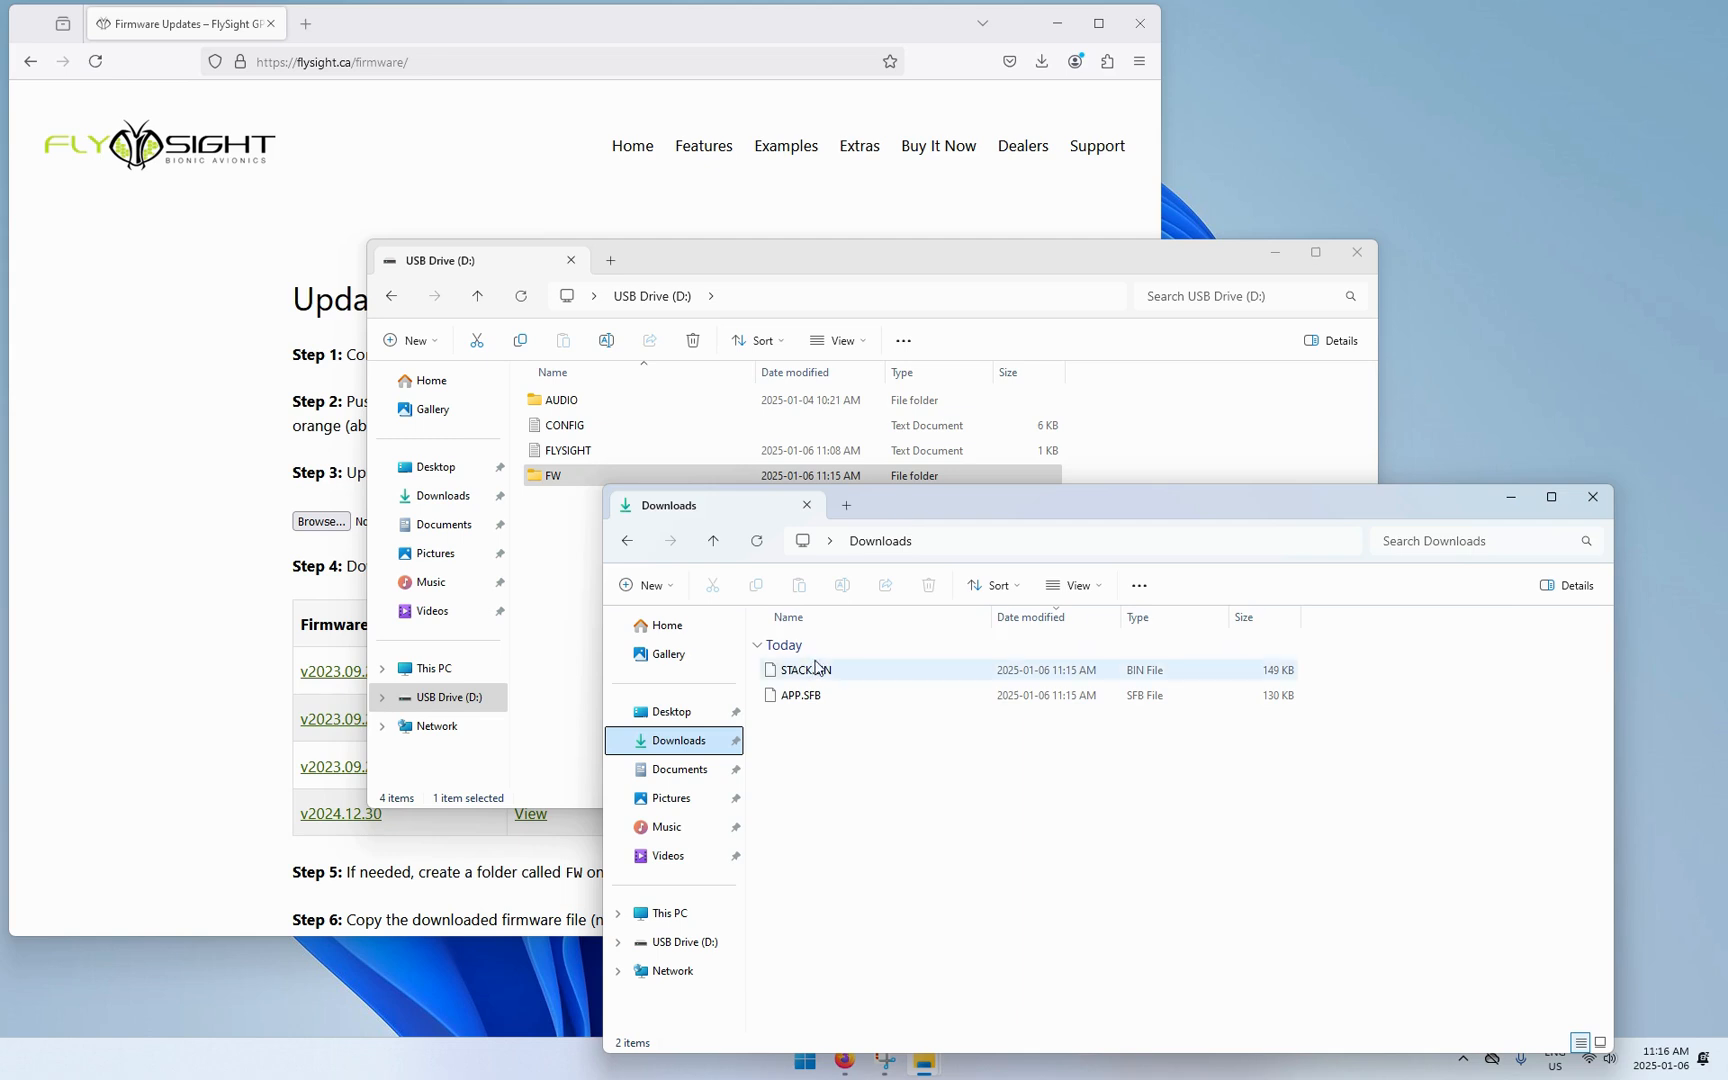
pyautogui.press('ctrl+a')
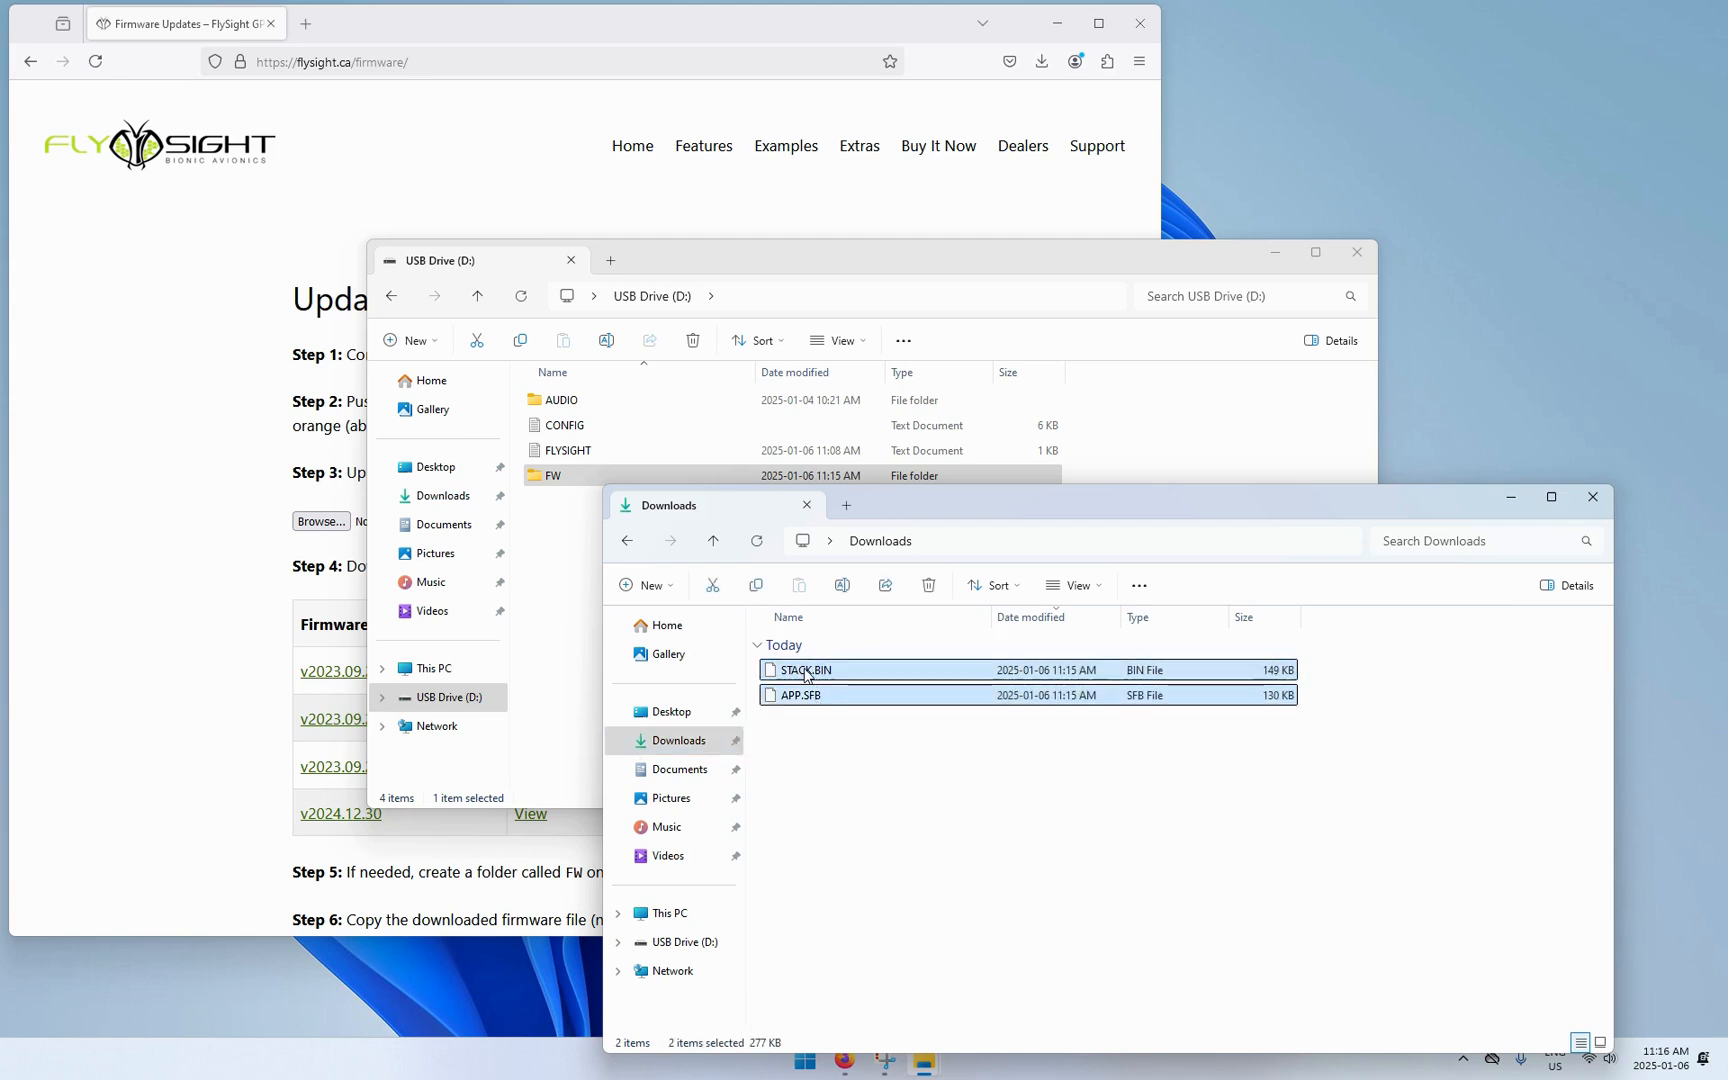
pyautogui.moveTo(804, 670)
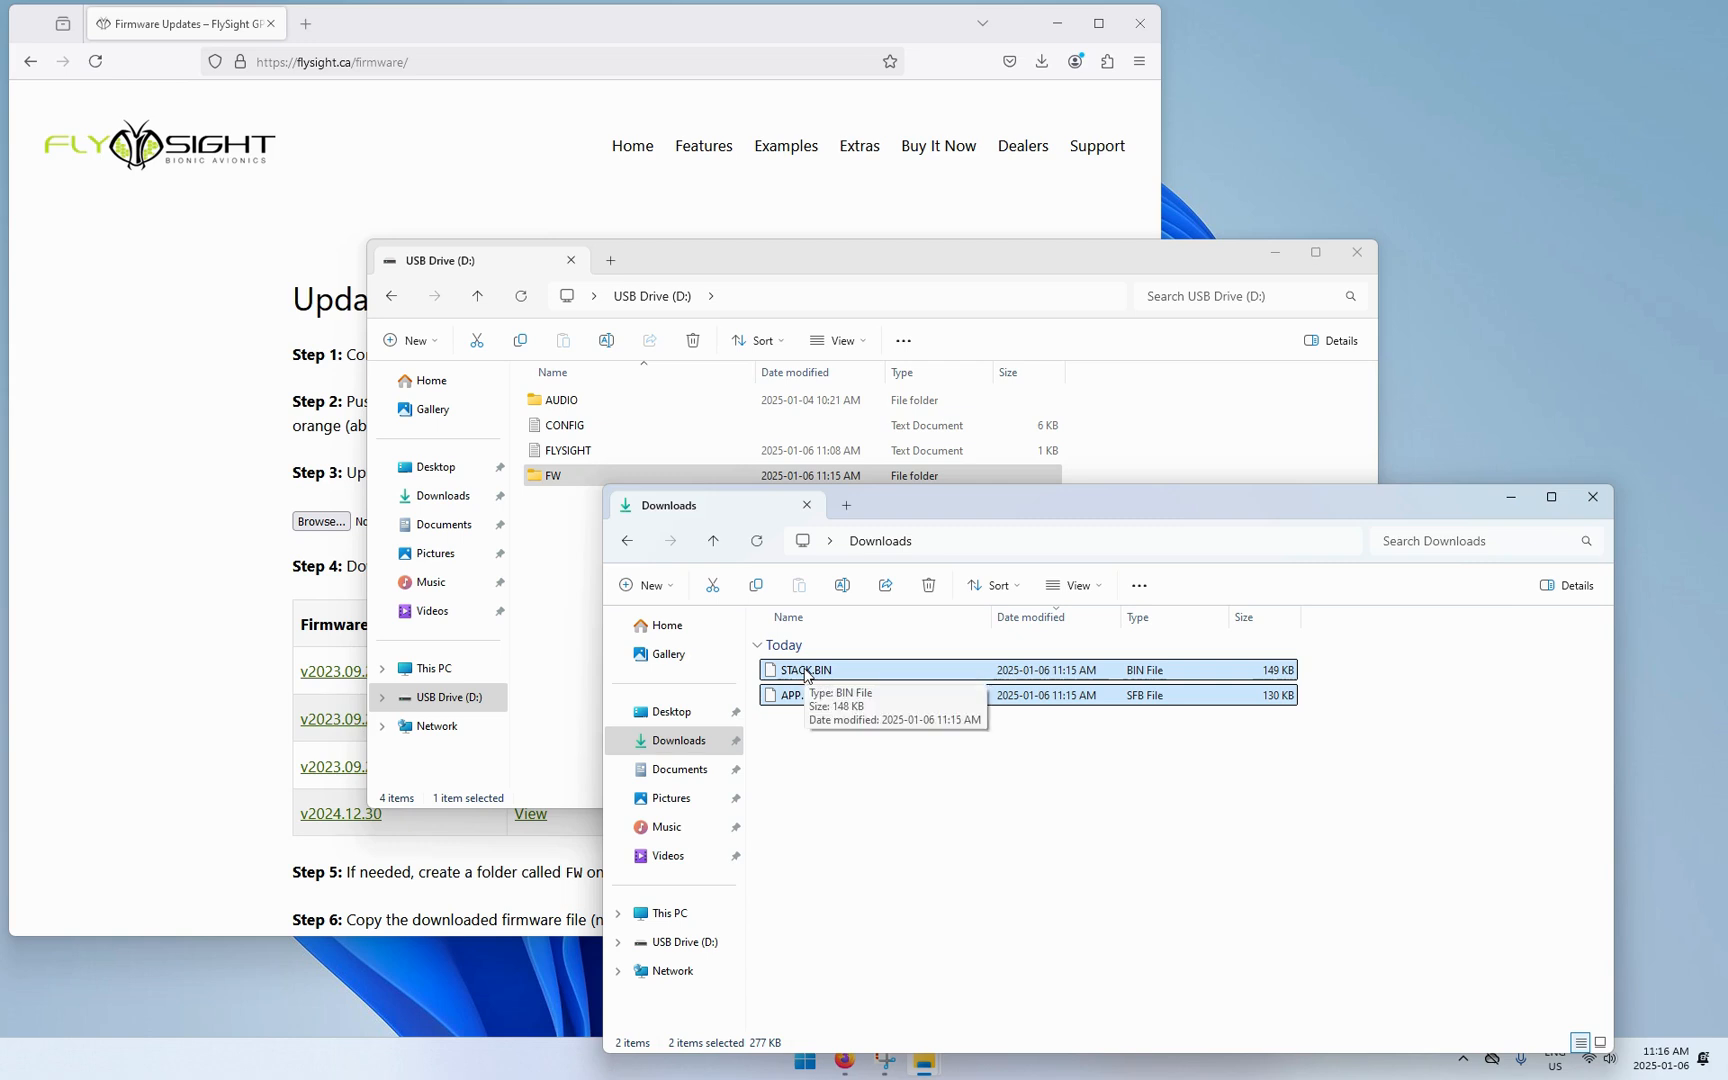
pyautogui.moveTo(804, 683); pyautogui.dragTo(584, 474)
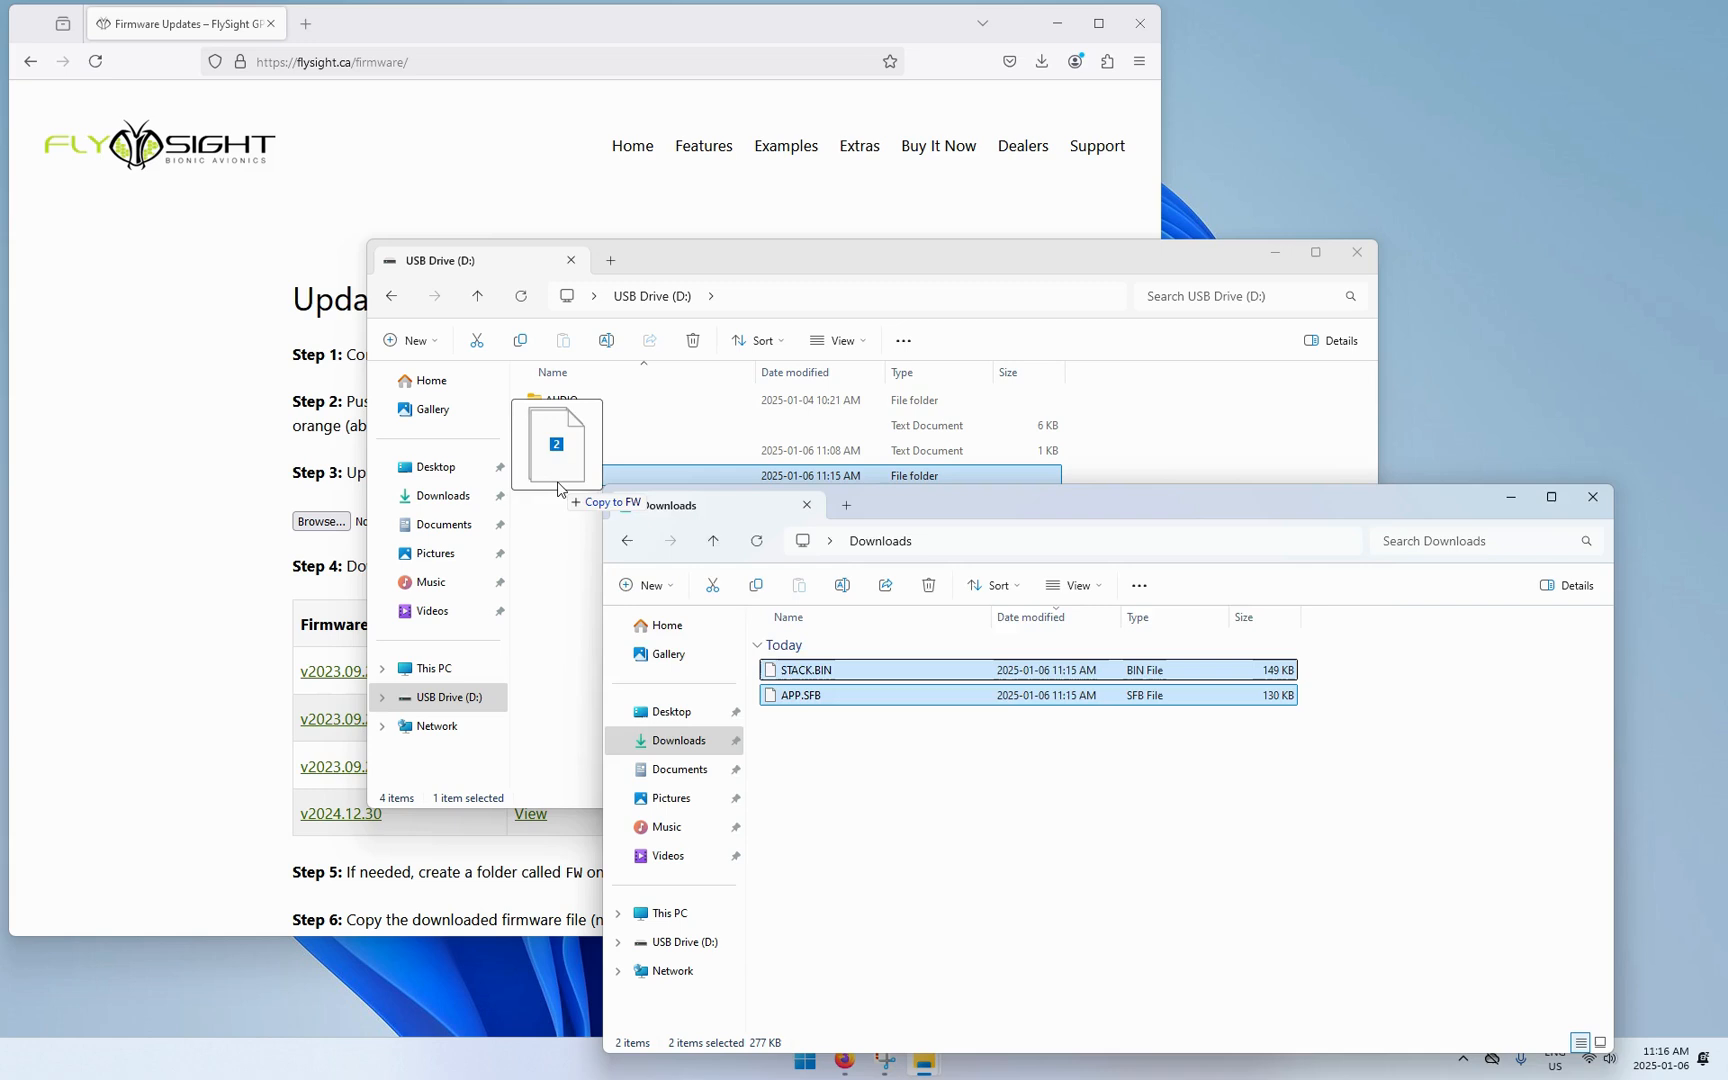
pyautogui.moveTo(557, 452); pyautogui.dragTo(557, 475)
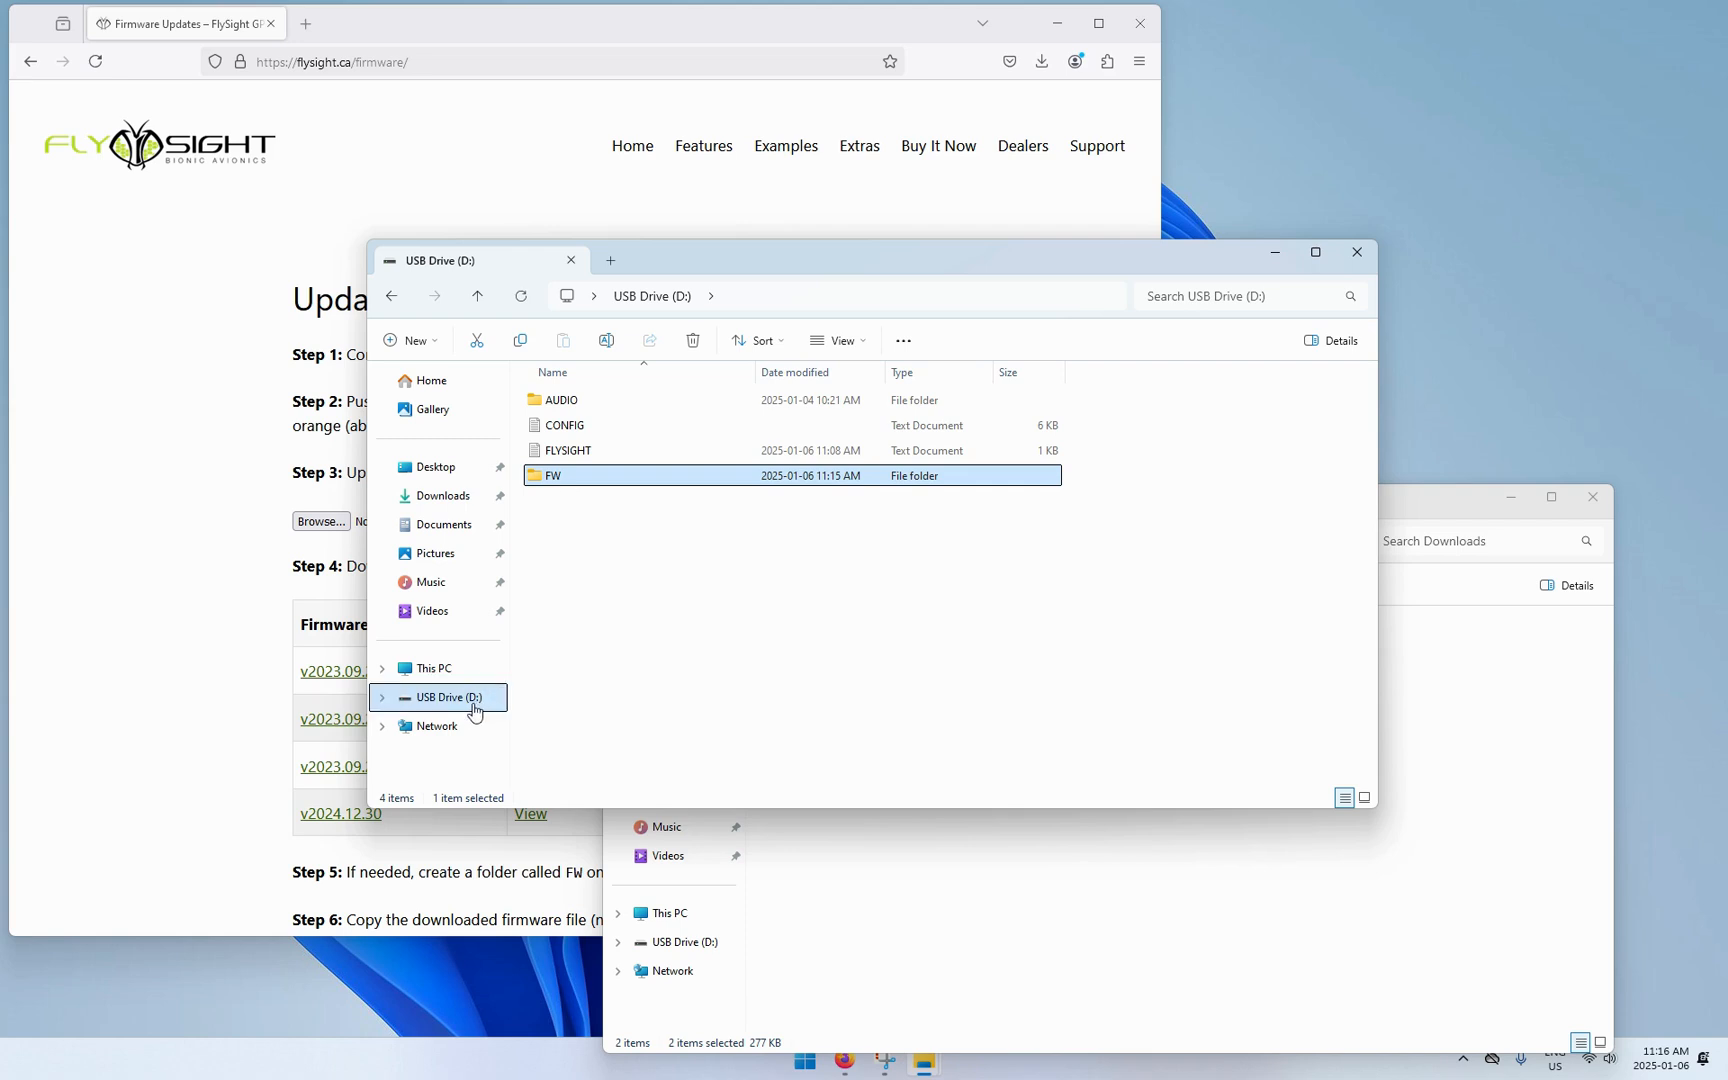
pyautogui.rightClick(451, 697)
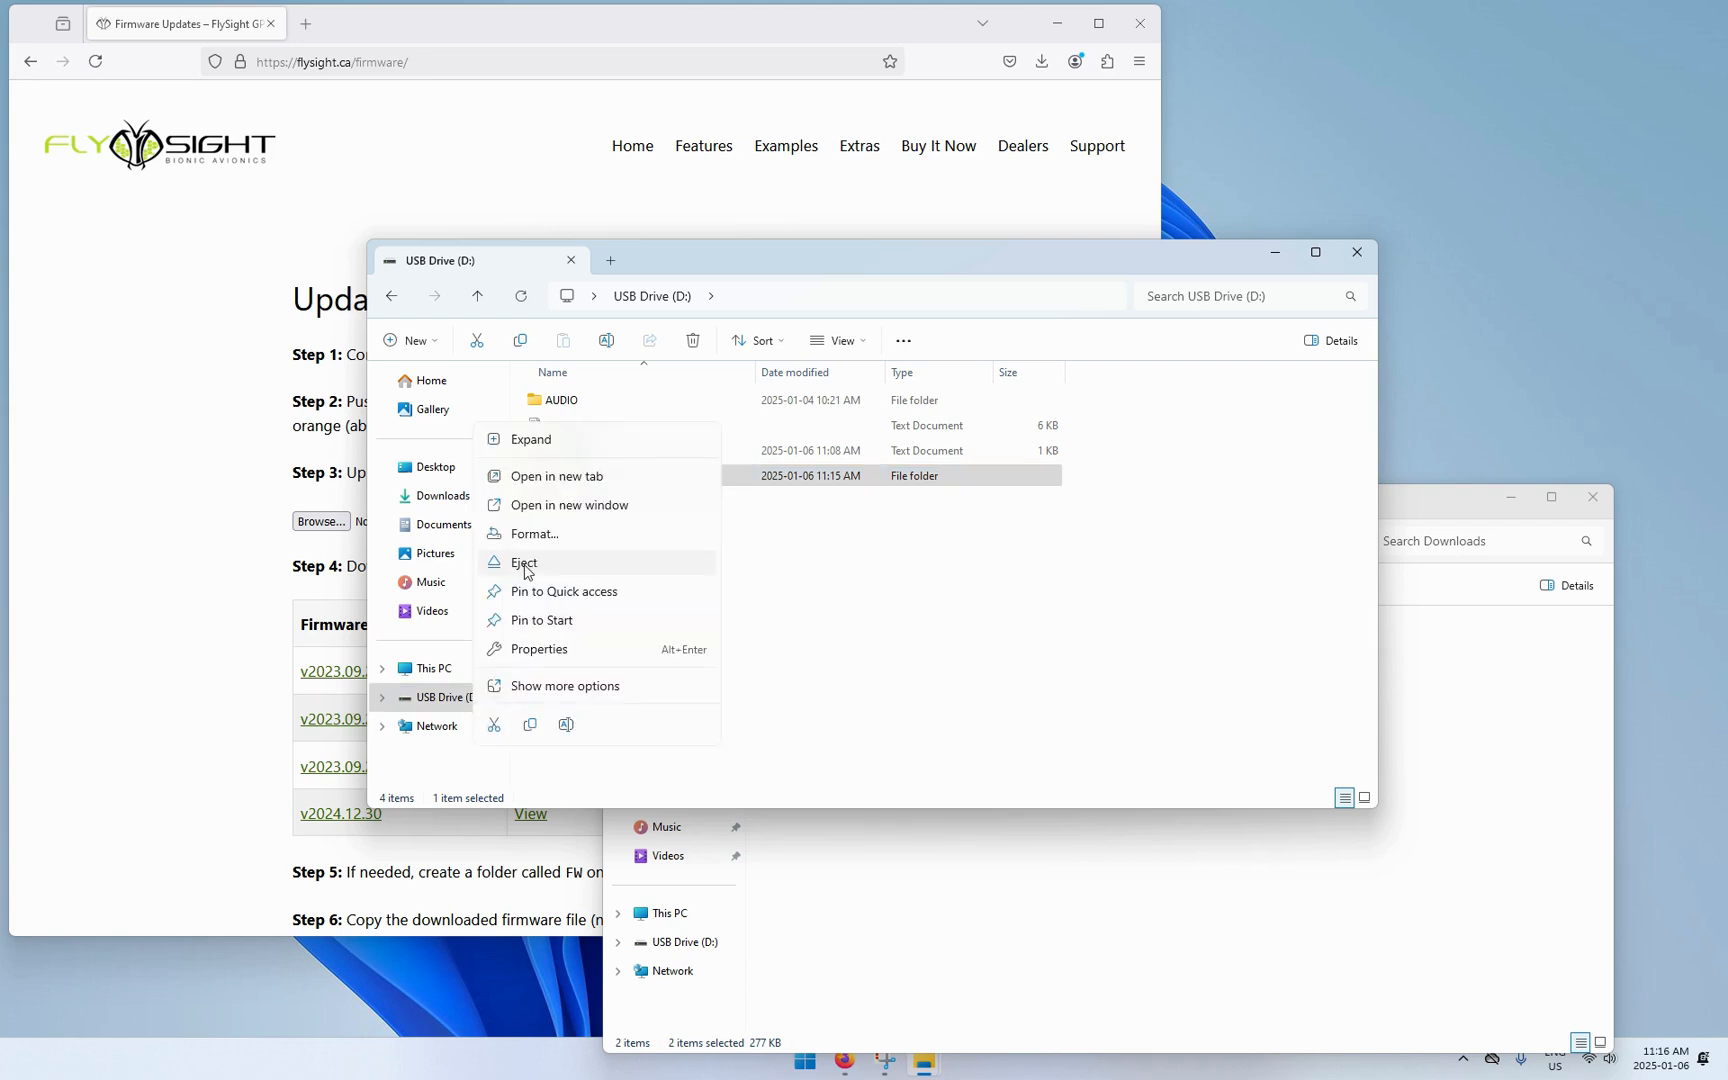